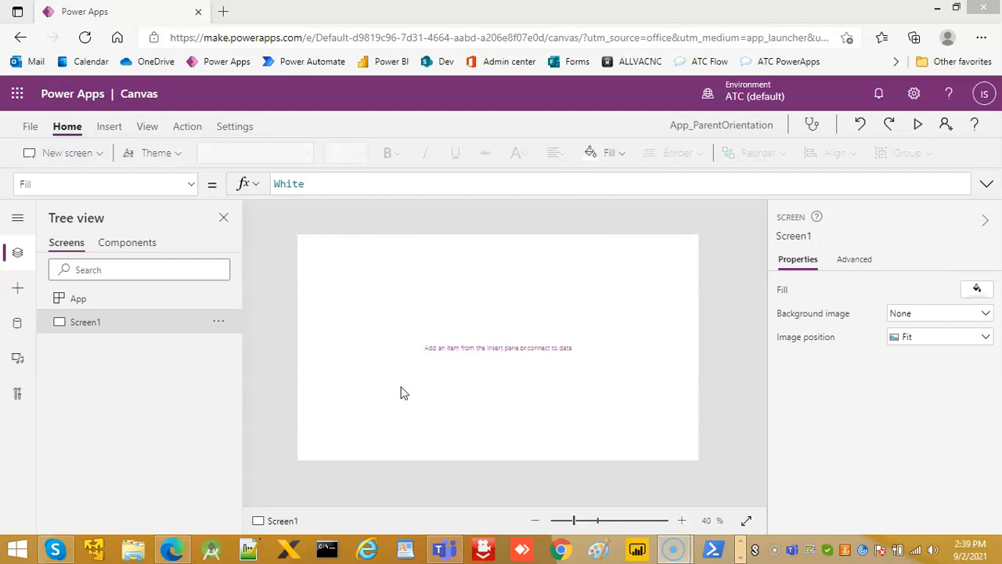
pyautogui.moveTo(398, 394)
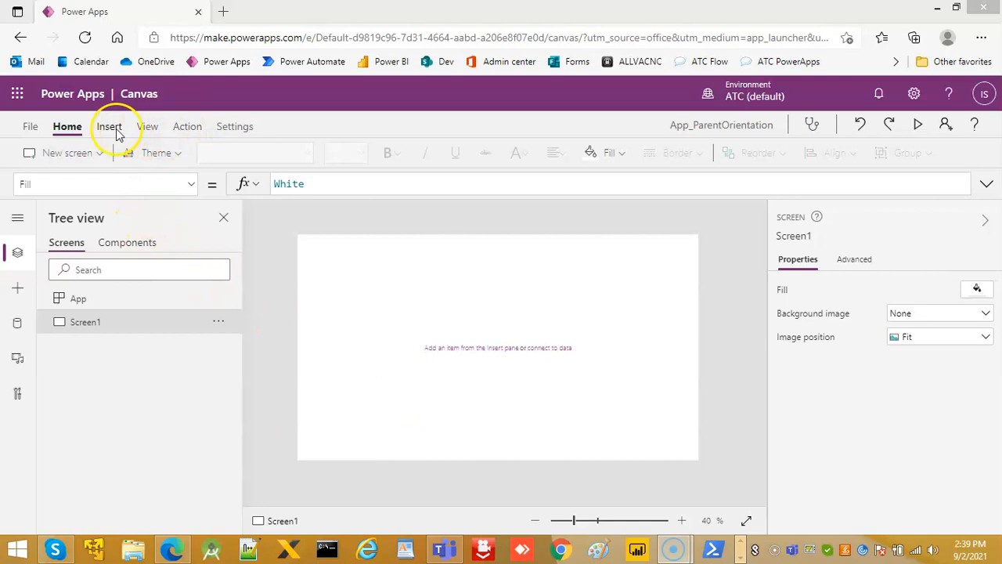
# - Insert two containers (Container1, Container2) from the Insert > Input menu onto the blank screen
pyautogui.click(110, 125)
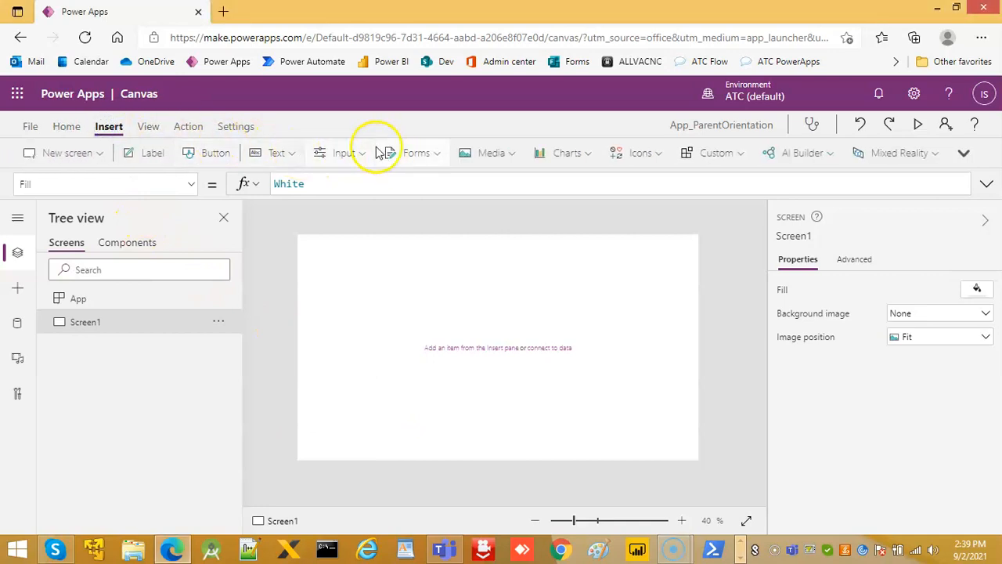
pyautogui.click(343, 154)
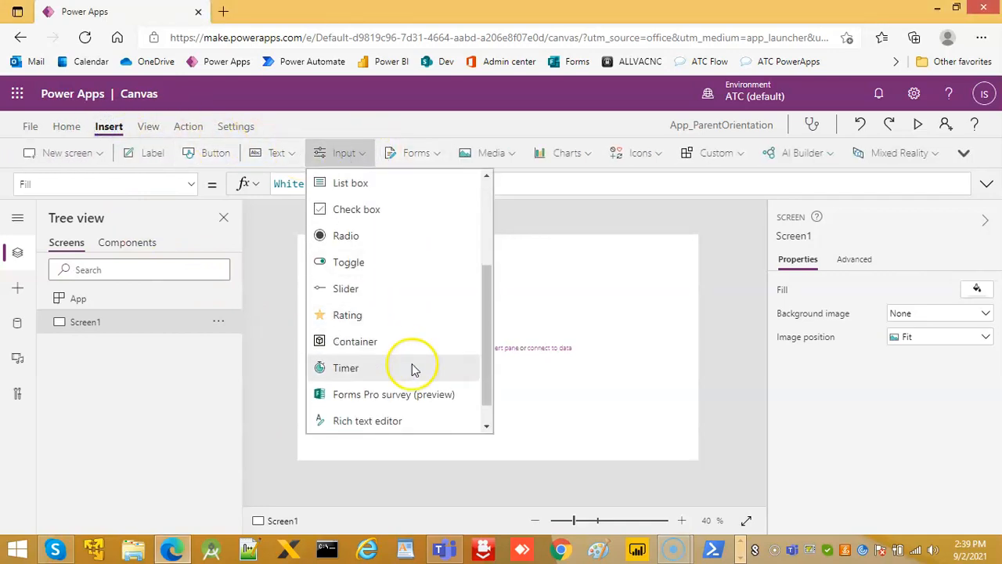
pyautogui.click(354, 342)
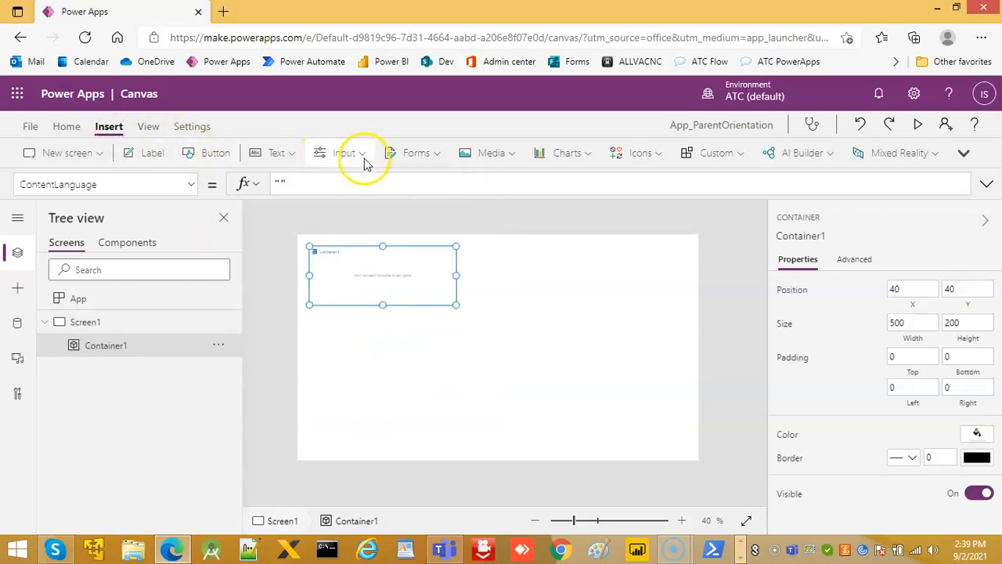
pyautogui.moveTo(344, 153)
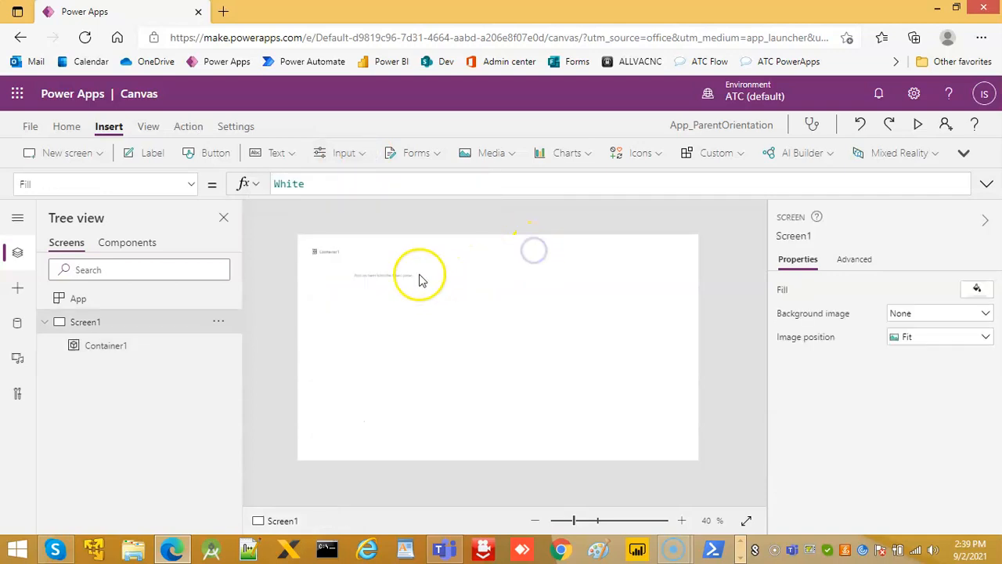
pyautogui.click(345, 154)
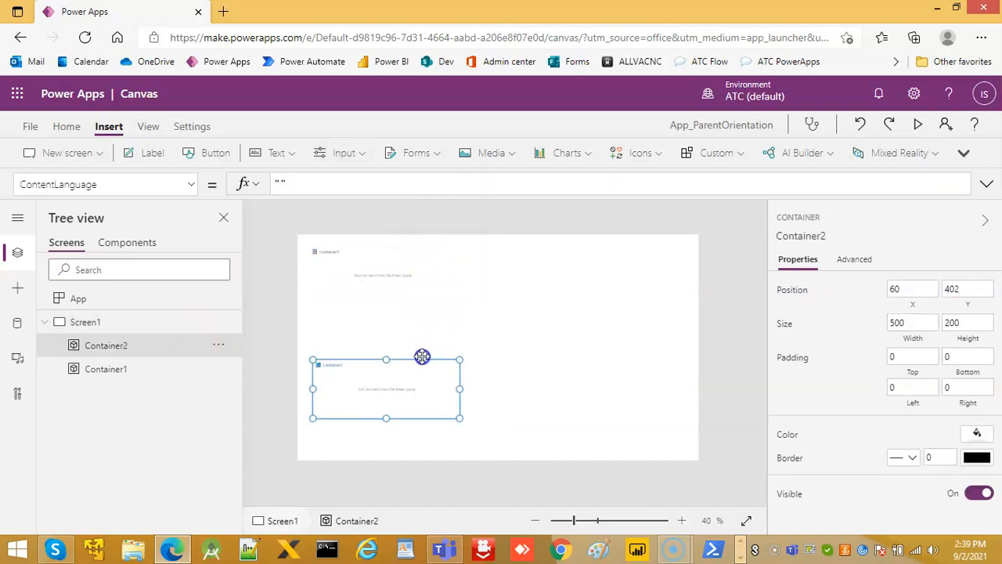
# - Set Container1's X and Y to 0 and its Width to App.Width/2
pyautogui.click(107, 369)
pyautogui.write('X')
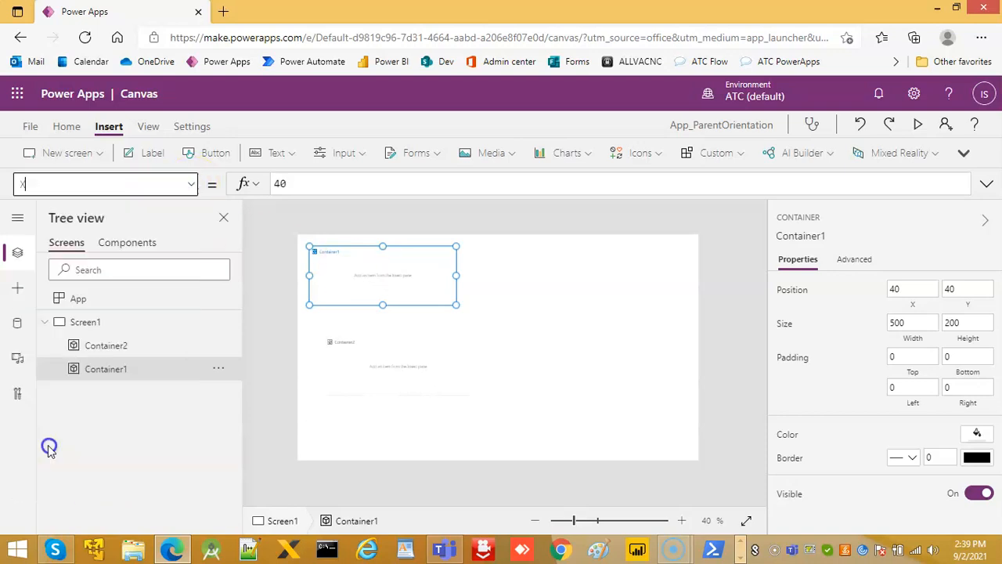
pyautogui.write('0')
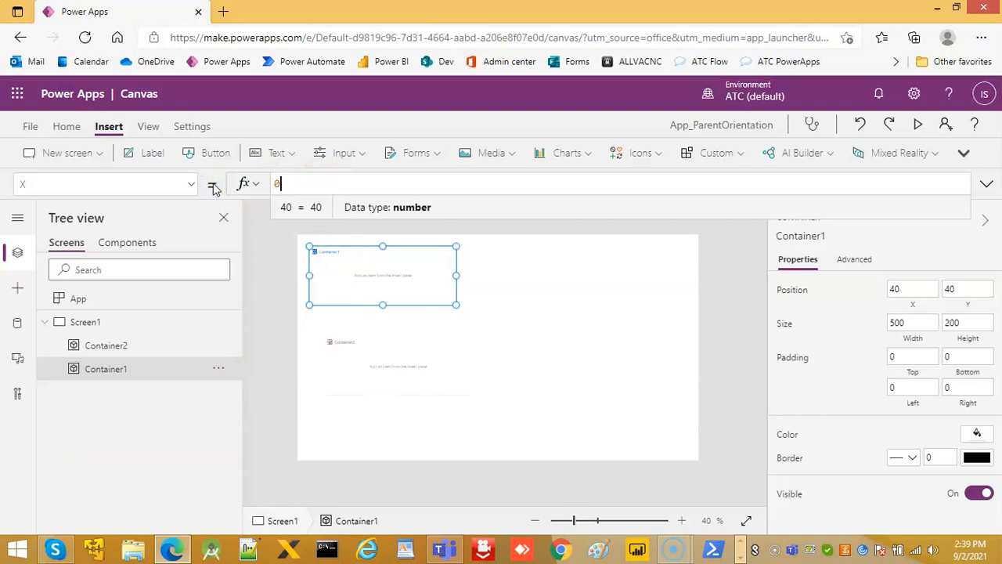
pyautogui.write('0')
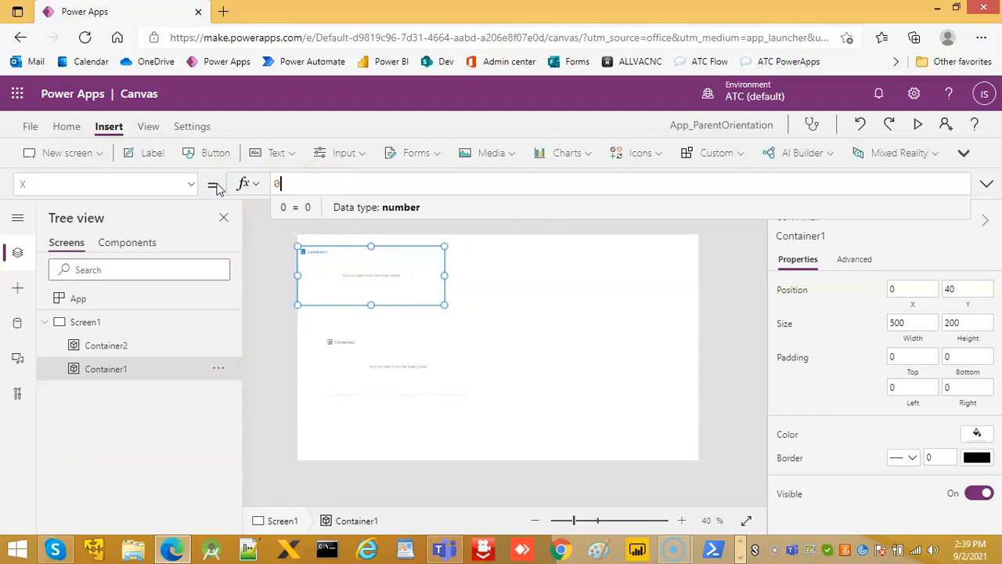
pyautogui.click(191, 183)
pyautogui.write('Width')
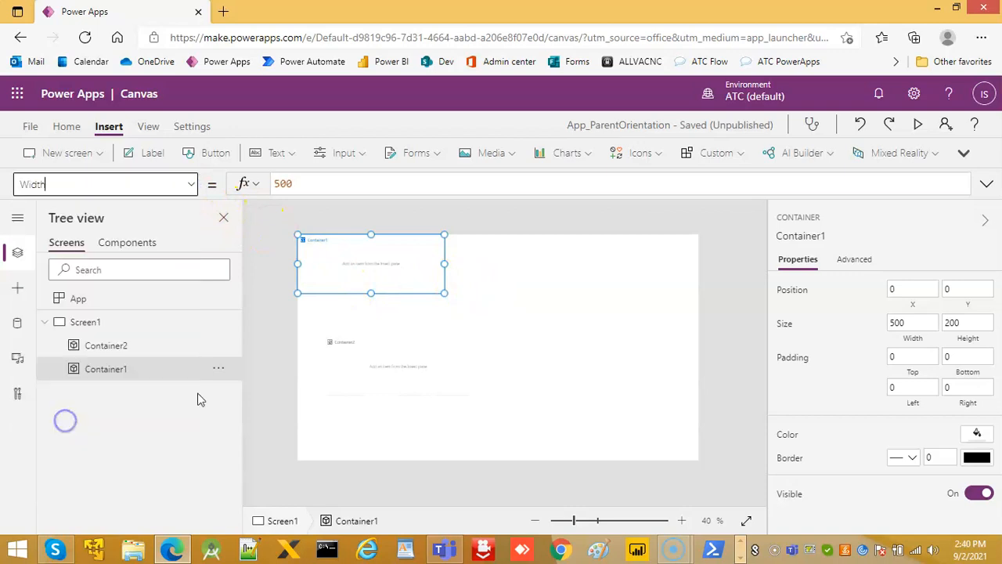
pyautogui.moveTo(274, 220)
pyautogui.write('App.Width')
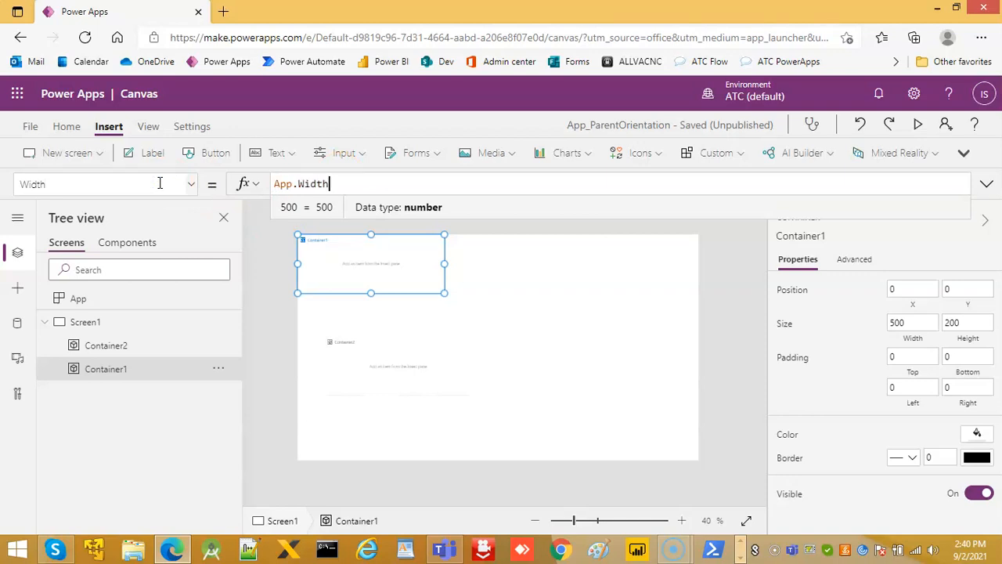
pyautogui.write('/2')
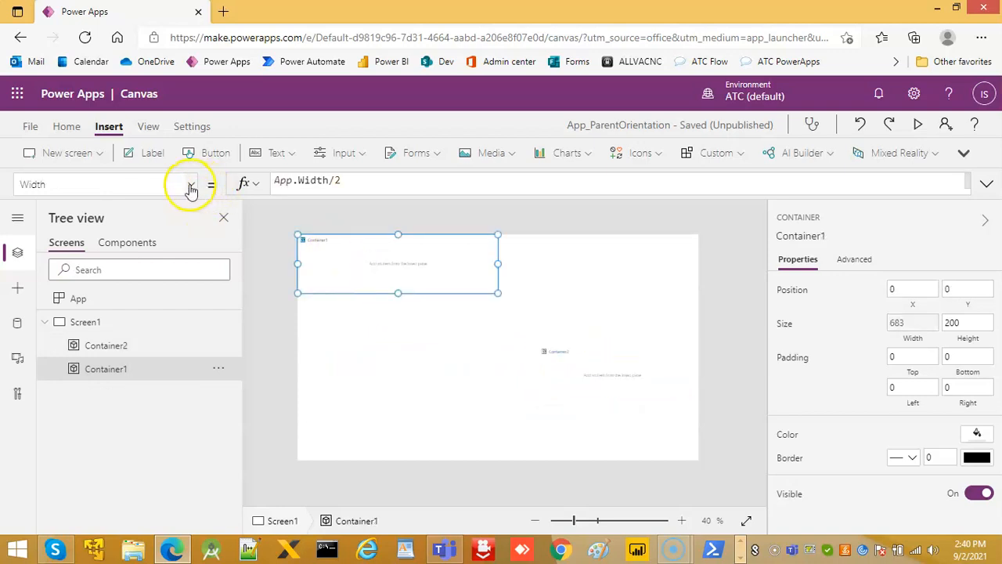
# - Set Container1's Height to App.Height
pyautogui.click(191, 185)
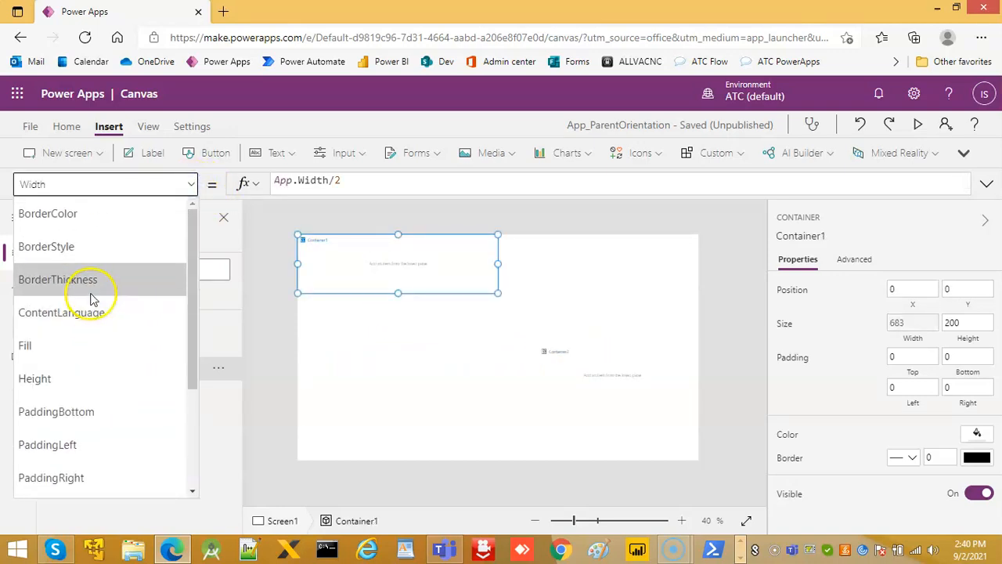
pyautogui.scroll(-3)
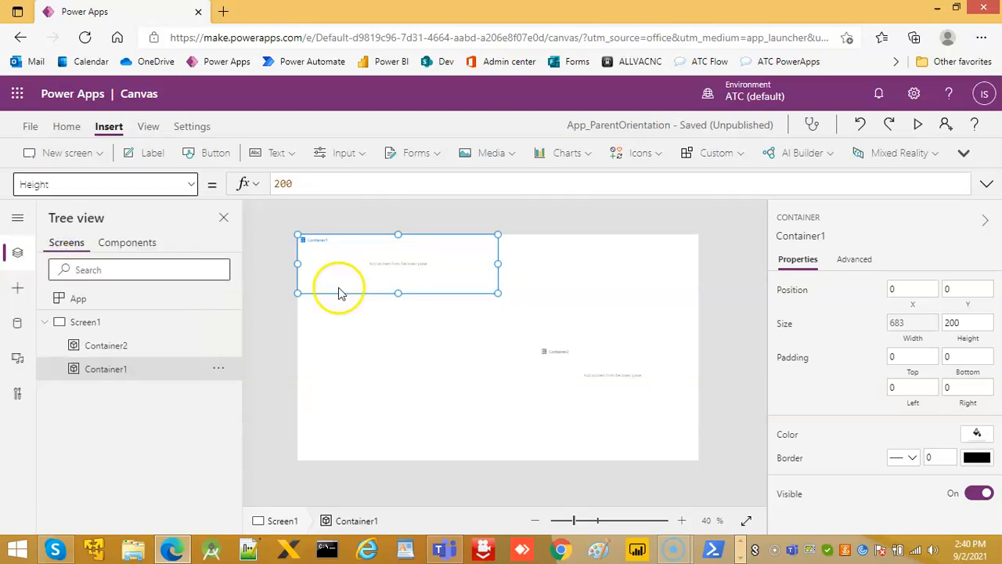
pyautogui.write('A')
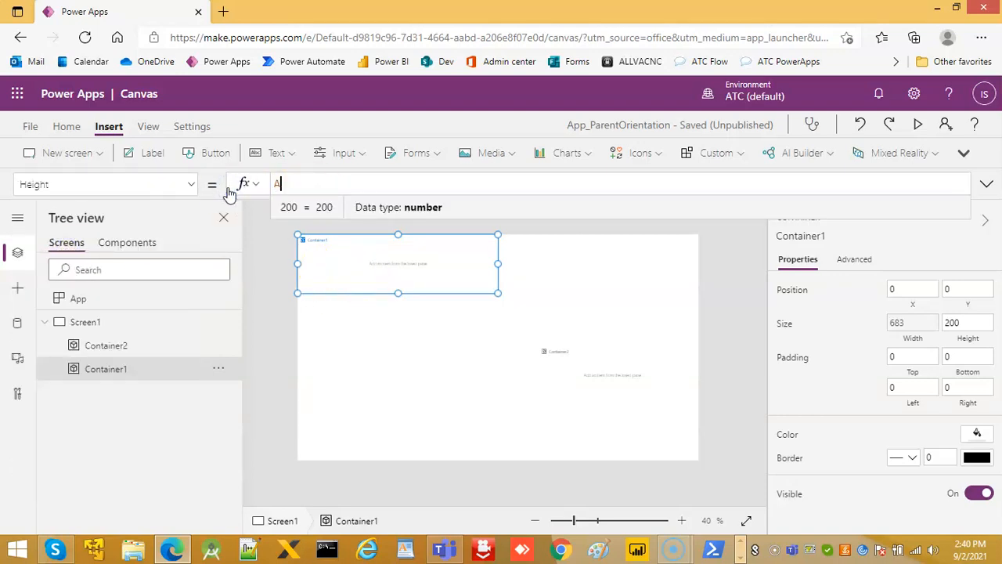
pyautogui.write('pp.Height')
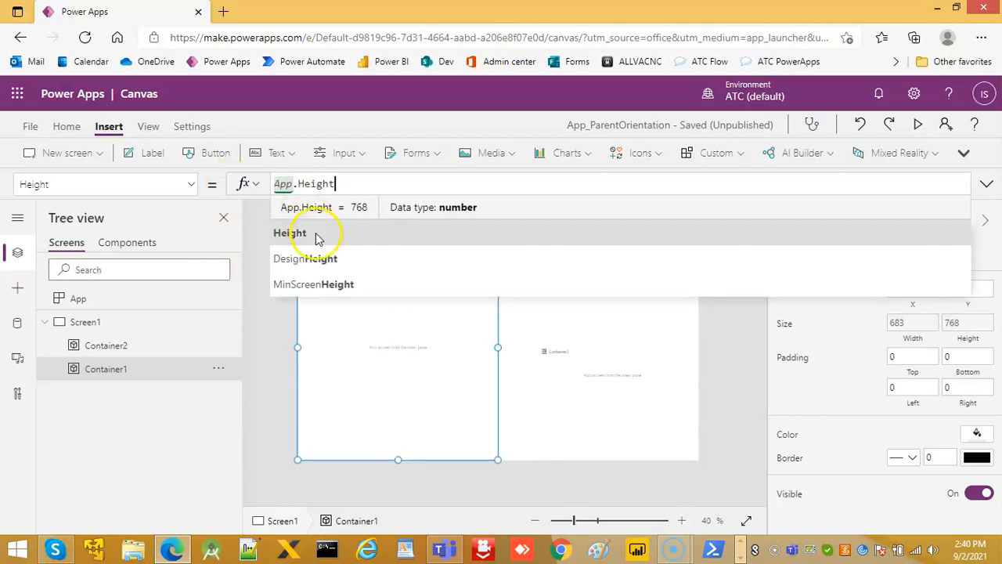
pyautogui.click(290, 232)
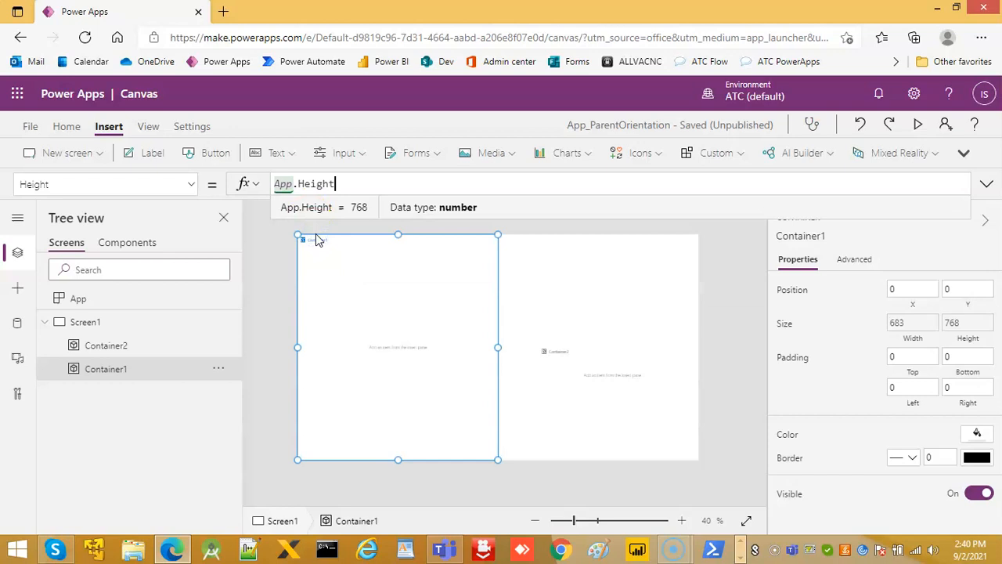
# - Set Container1's Fill to solid green, RGBA(0, 255, 0, 1)
pyautogui.click(191, 185)
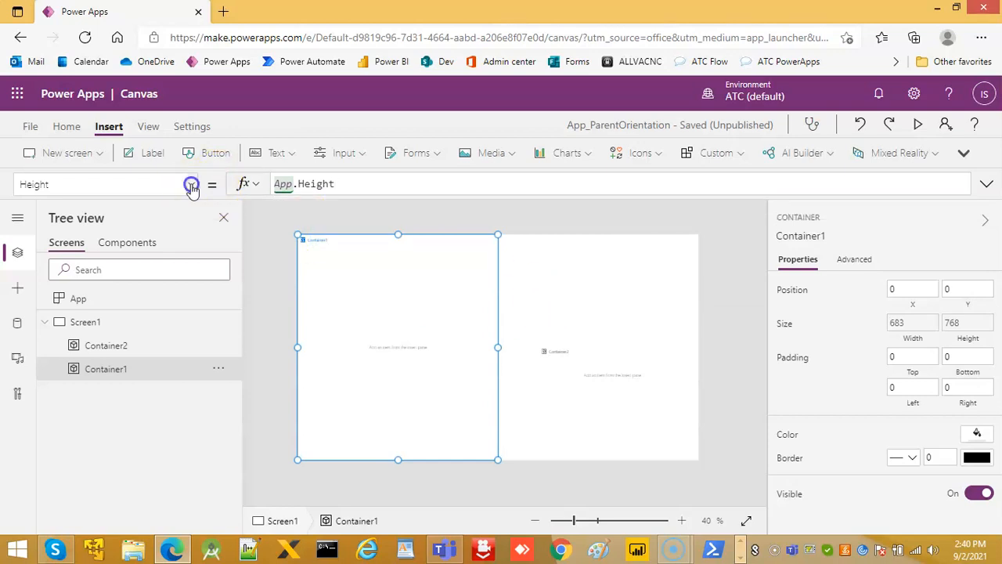
pyautogui.click(192, 185)
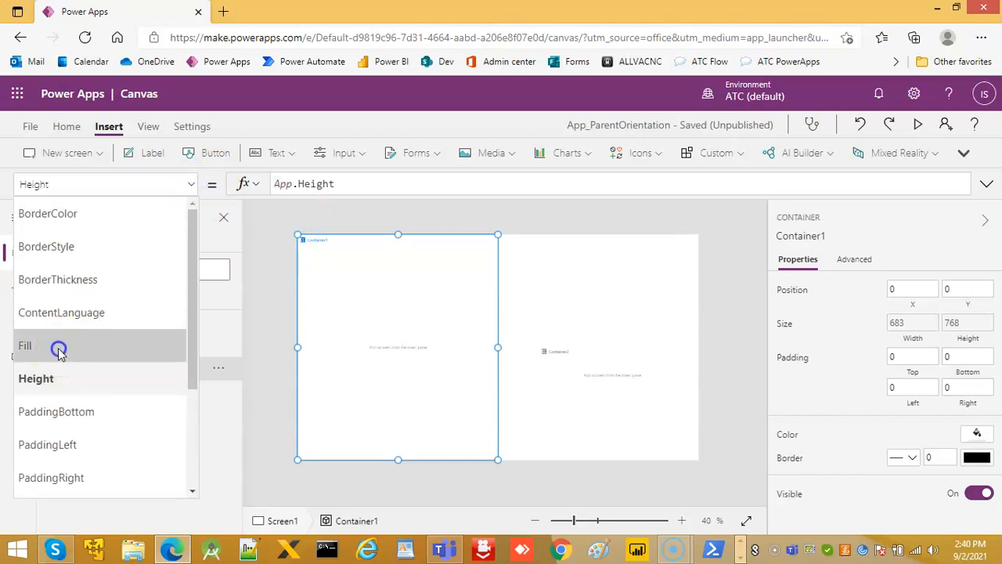
pyautogui.click(25, 346)
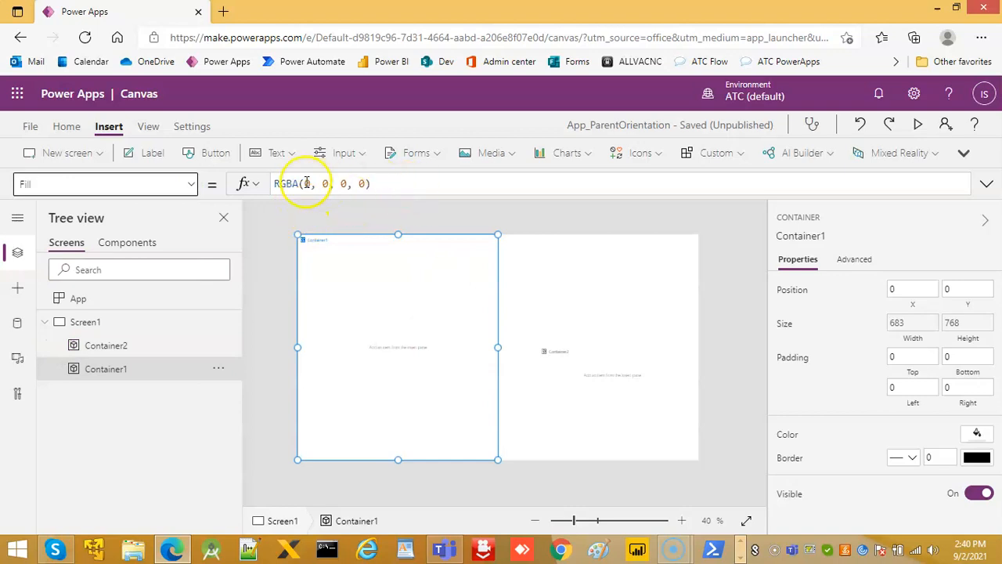
pyautogui.click(307, 184)
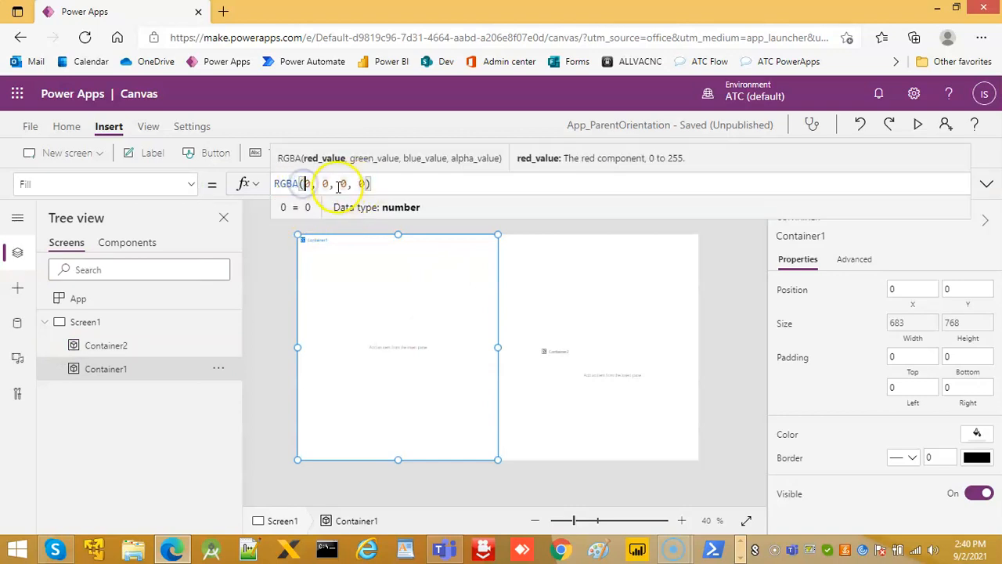
pyautogui.write('255')
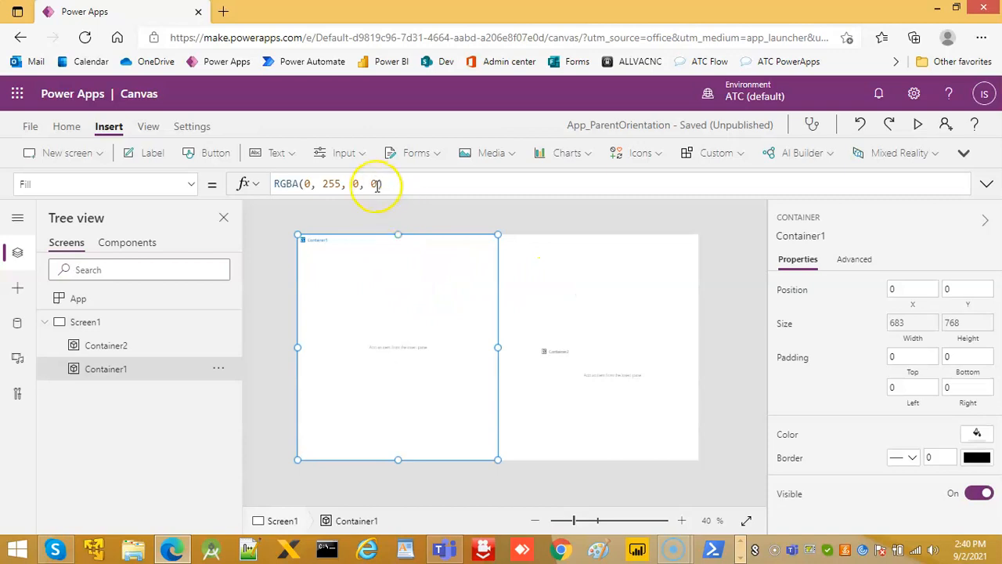
pyautogui.click(376, 183)
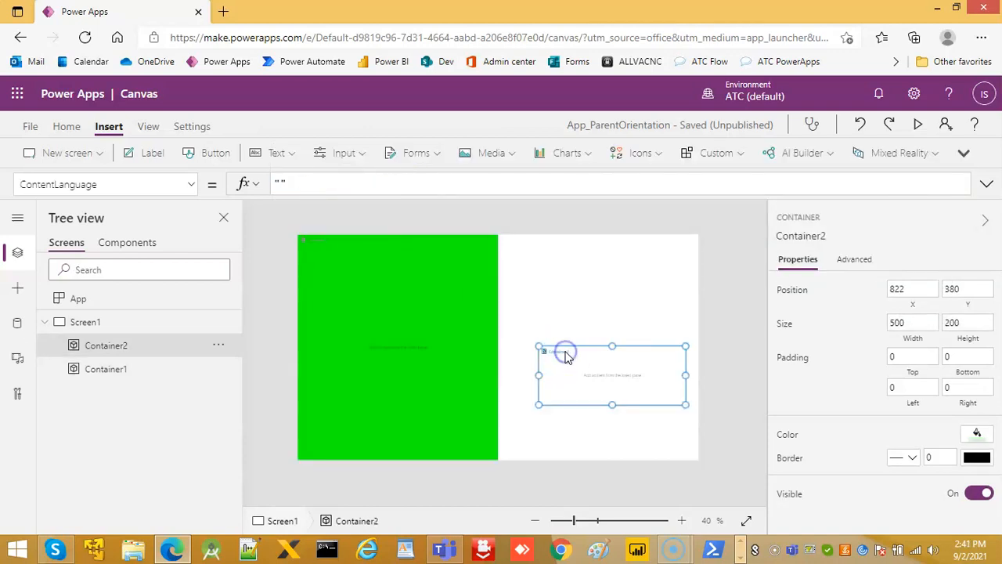
pyautogui.moveTo(567, 357)
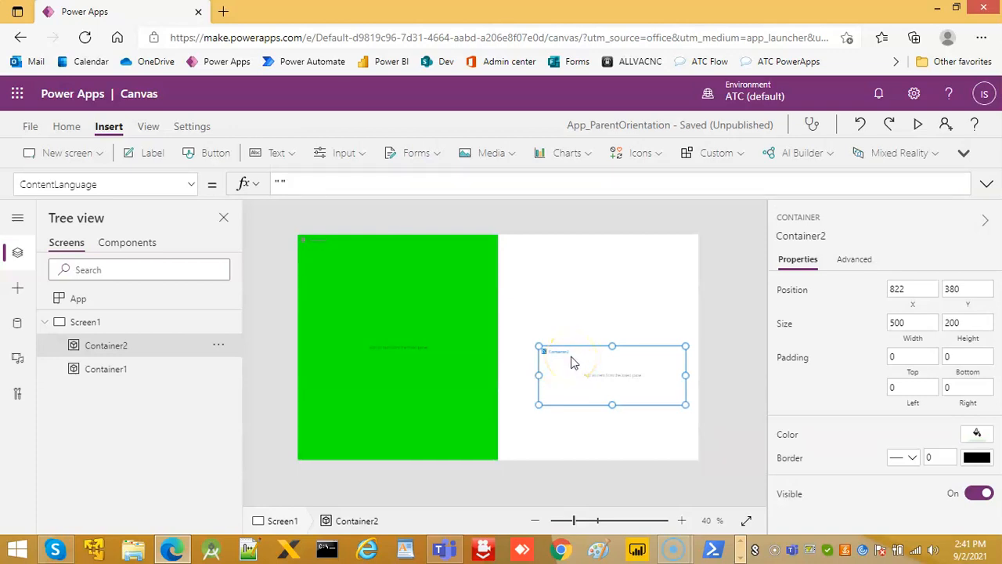
# - Set Container2's X to App.Width/2 and Y to 0
pyautogui.click(191, 184)
pyautogui.write('X')
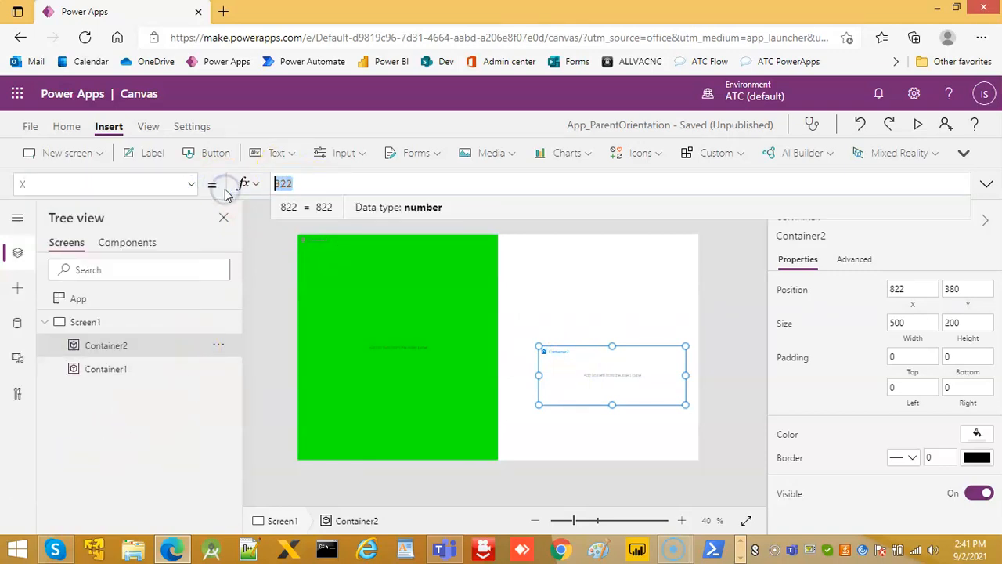
pyautogui.write('A')
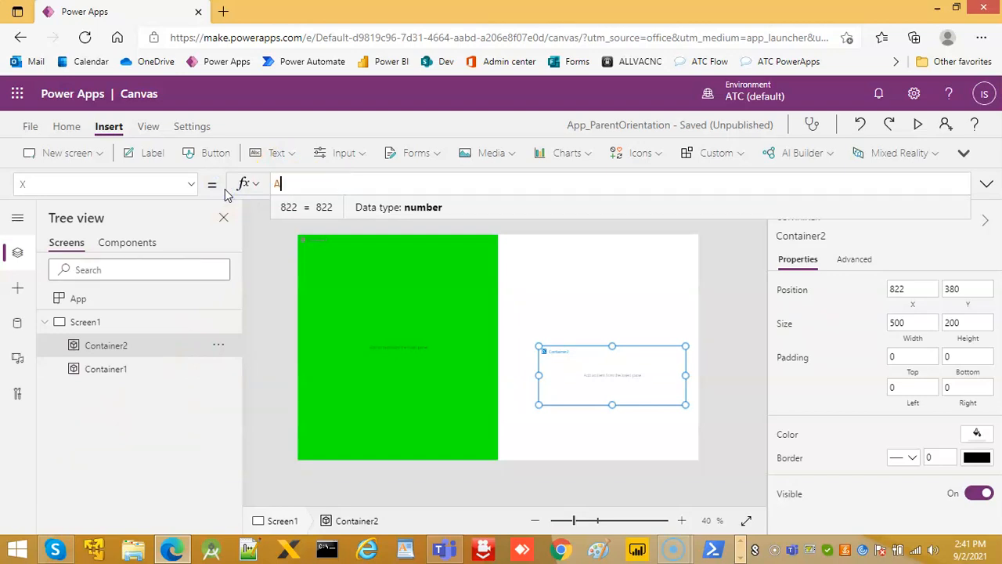
pyautogui.write('pp.Wid')
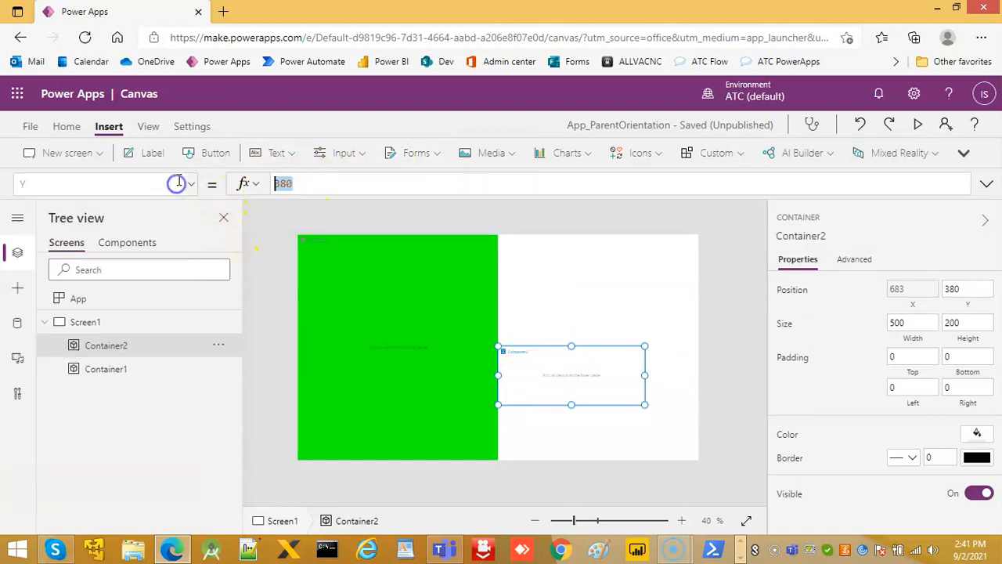
pyautogui.write('0')
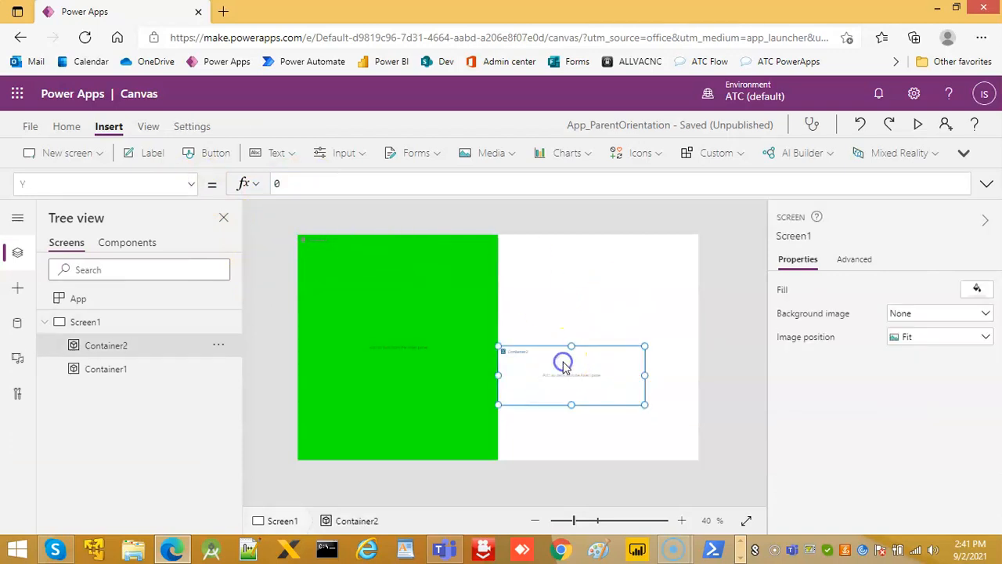
pyautogui.click(571, 375)
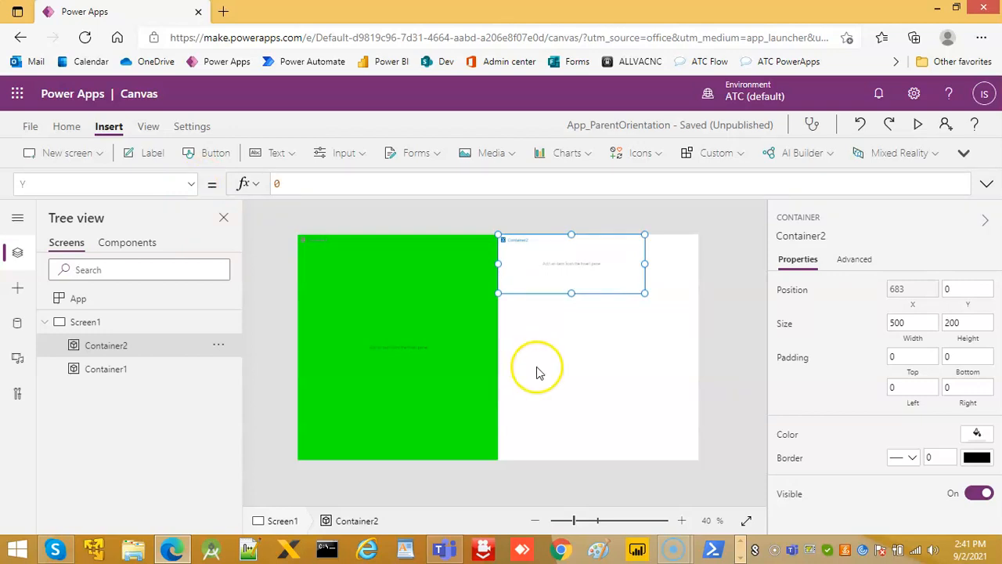
# - Set Container2's Width to App.Width/2
pyautogui.click(102, 183)
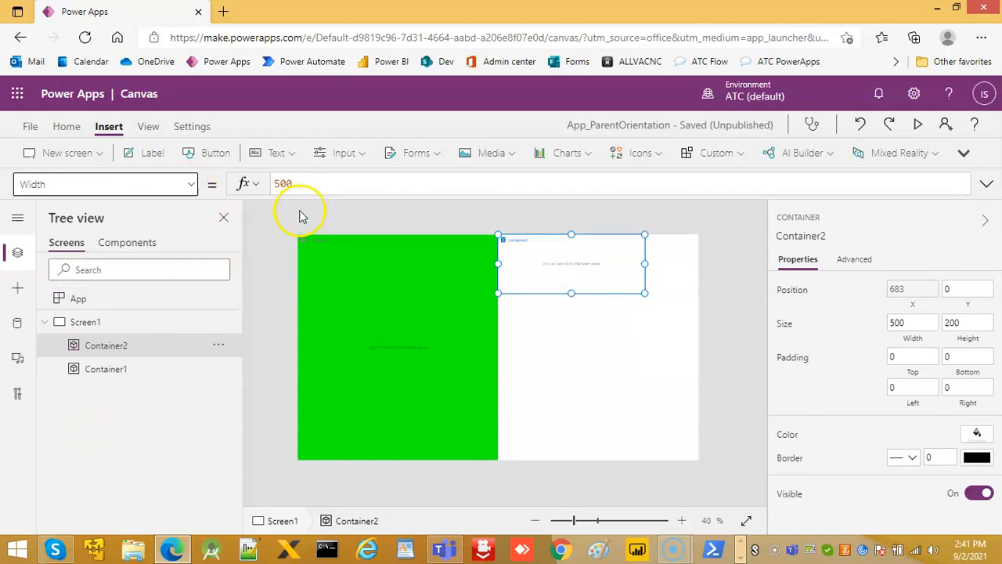
pyautogui.click(282, 183)
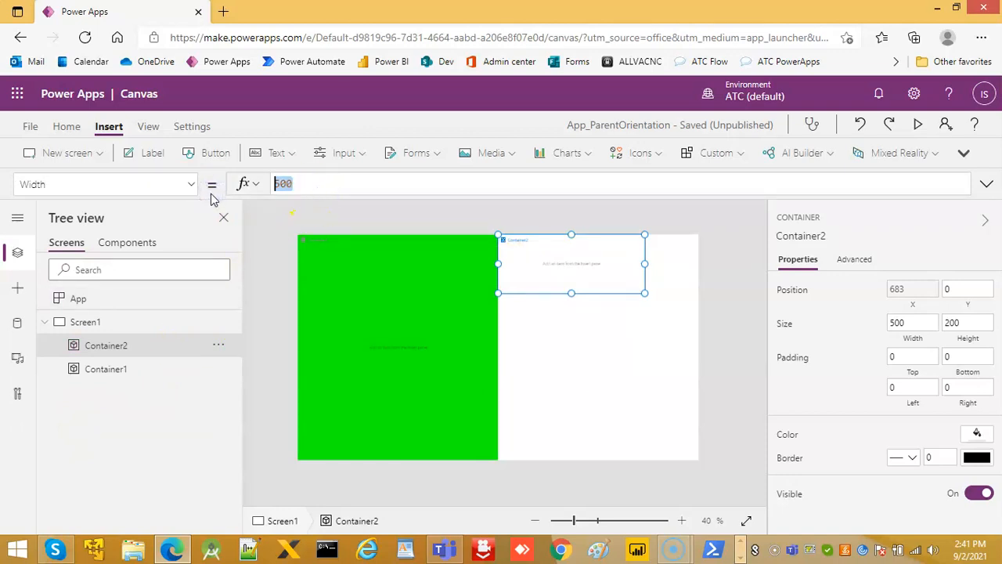
pyautogui.write('App')
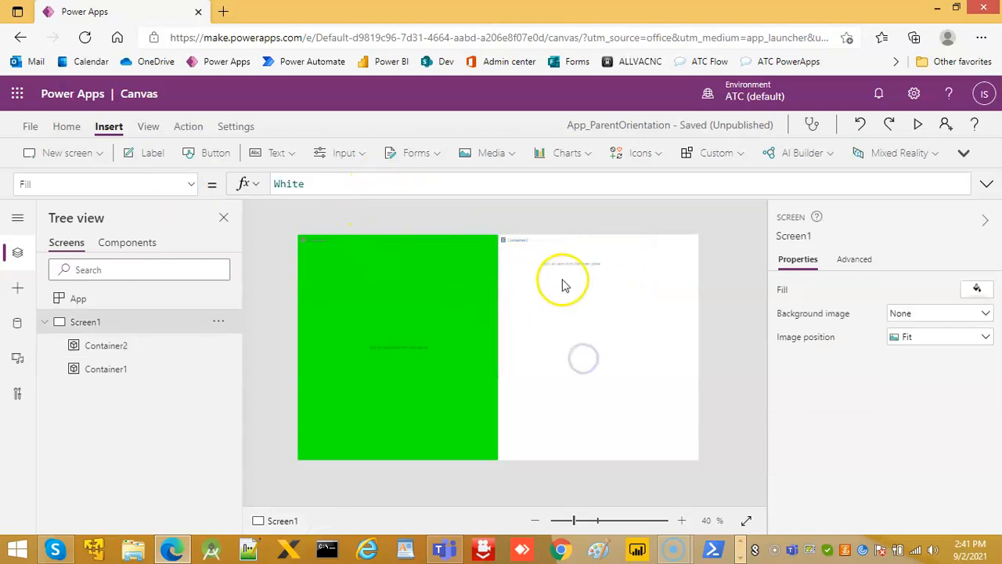
pyautogui.click(572, 263)
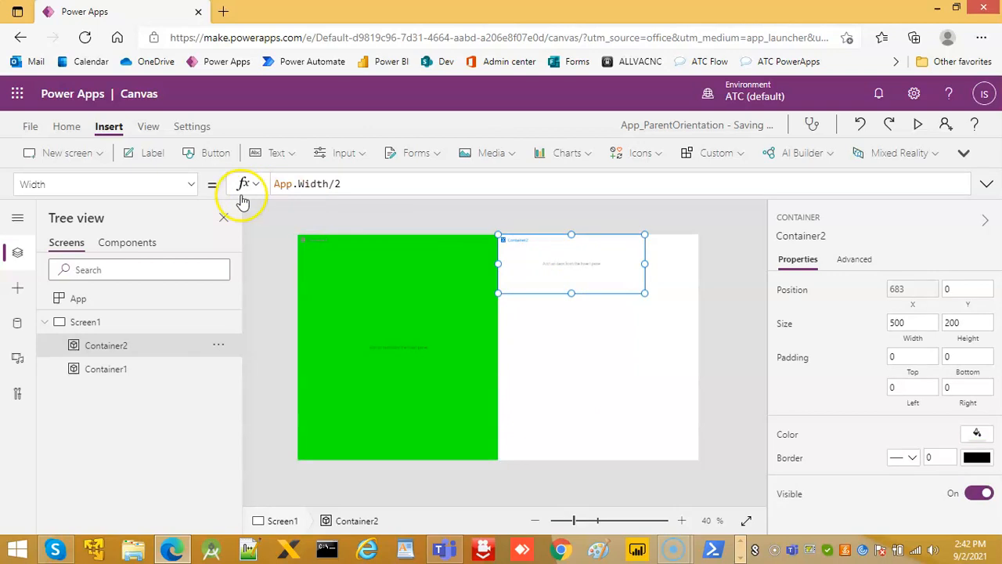
# - Set Container2's Height to App.Height
pyautogui.click(106, 185)
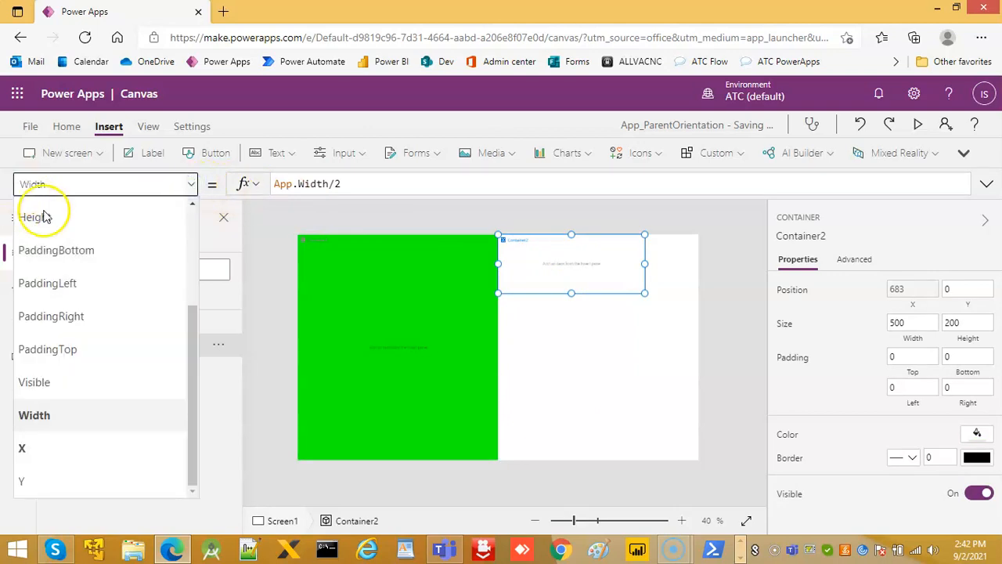
pyautogui.click(34, 217)
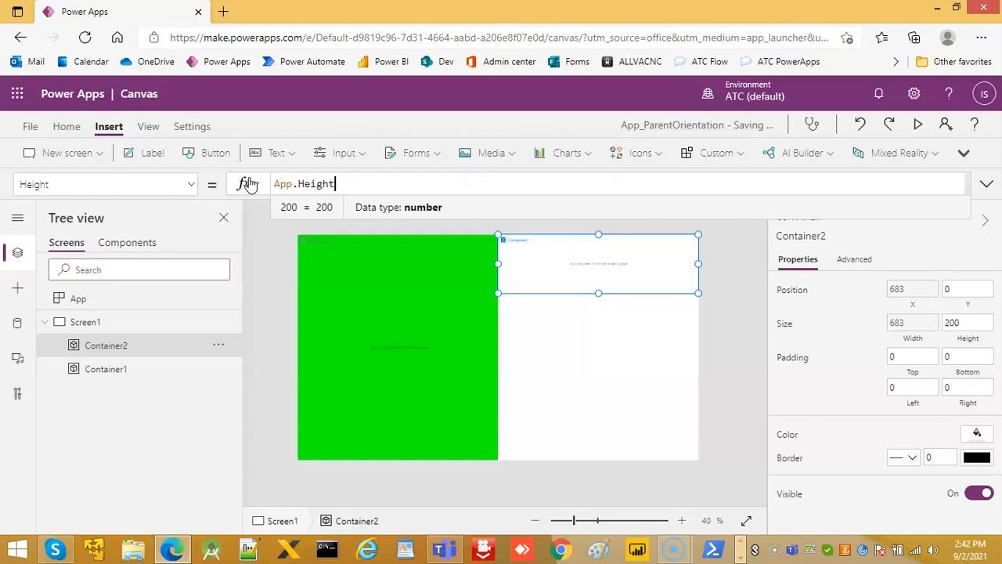
pyautogui.click(429, 326)
pyautogui.write('Fil')
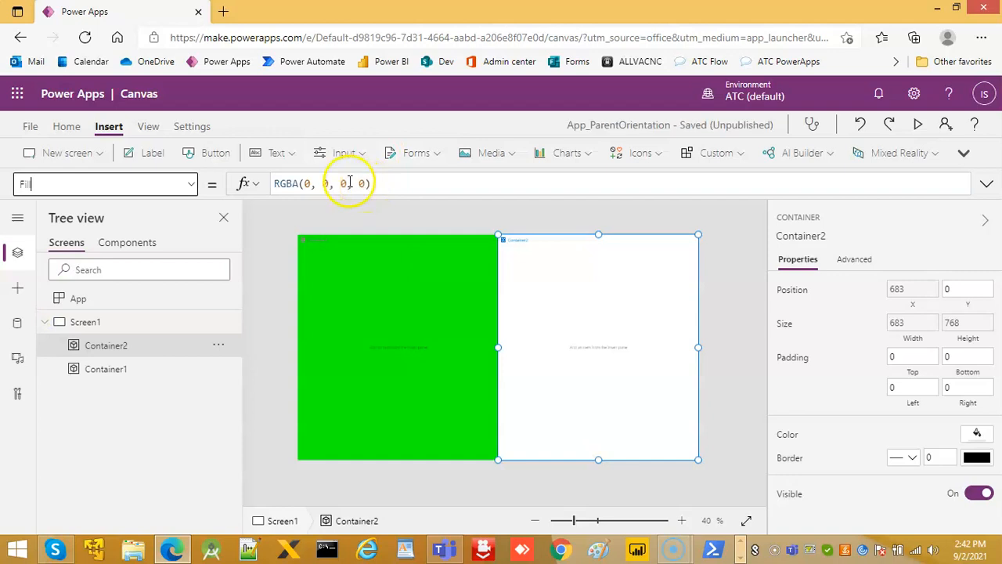
# - Set Container2's Fill to solid blue, RGBA(0, 0, 255, 1)
pyautogui.write('255')
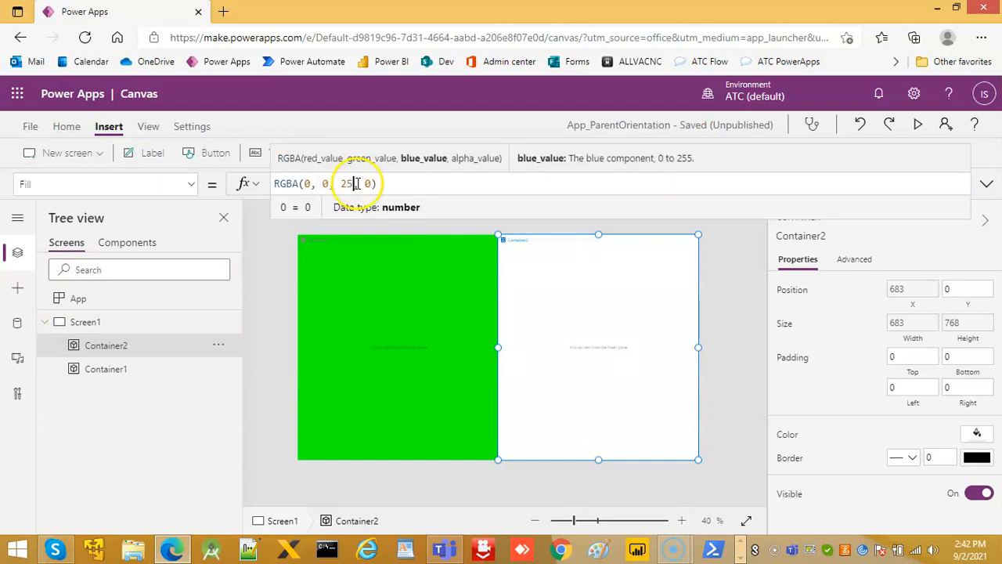
pyautogui.write('1')
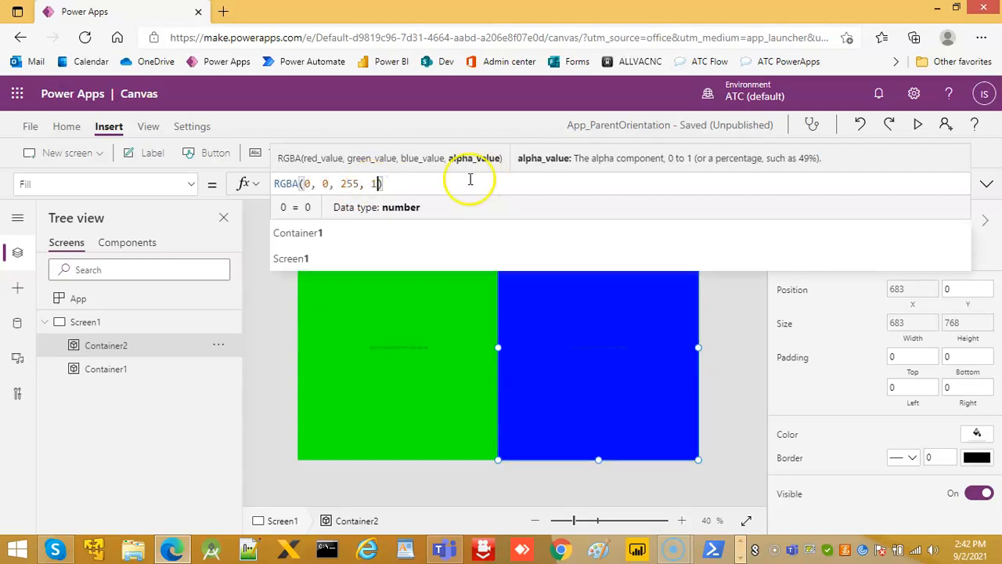
pyautogui.click(567, 323)
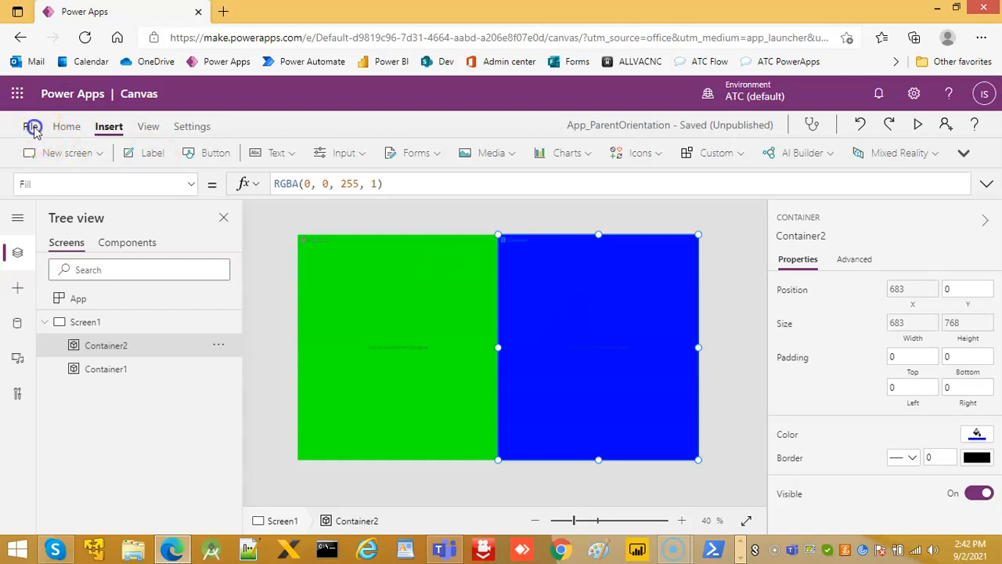
pyautogui.click(33, 125)
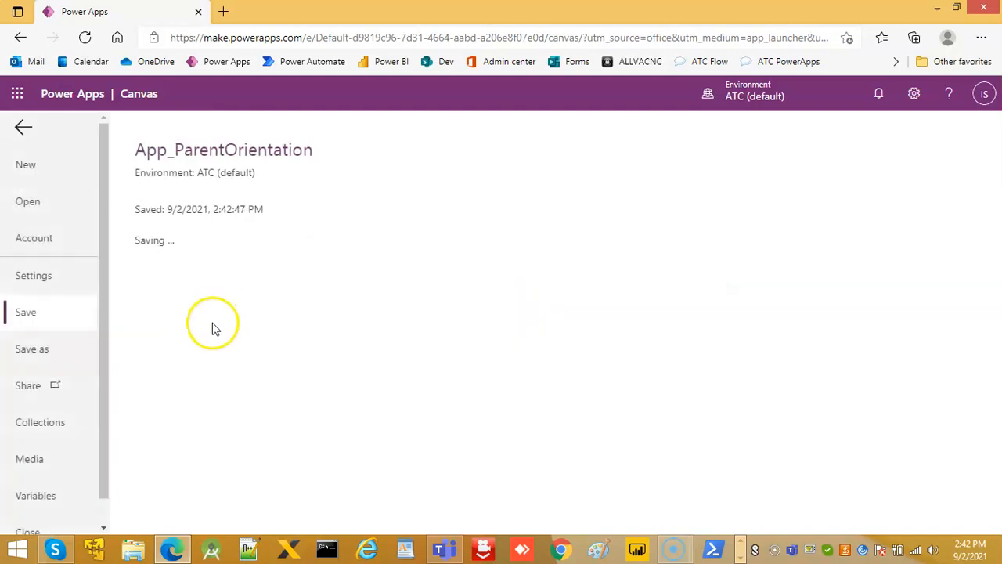
# - Save and publish this version of App_ParentOrientation, then return to the canvas
pyautogui.click(190, 281)
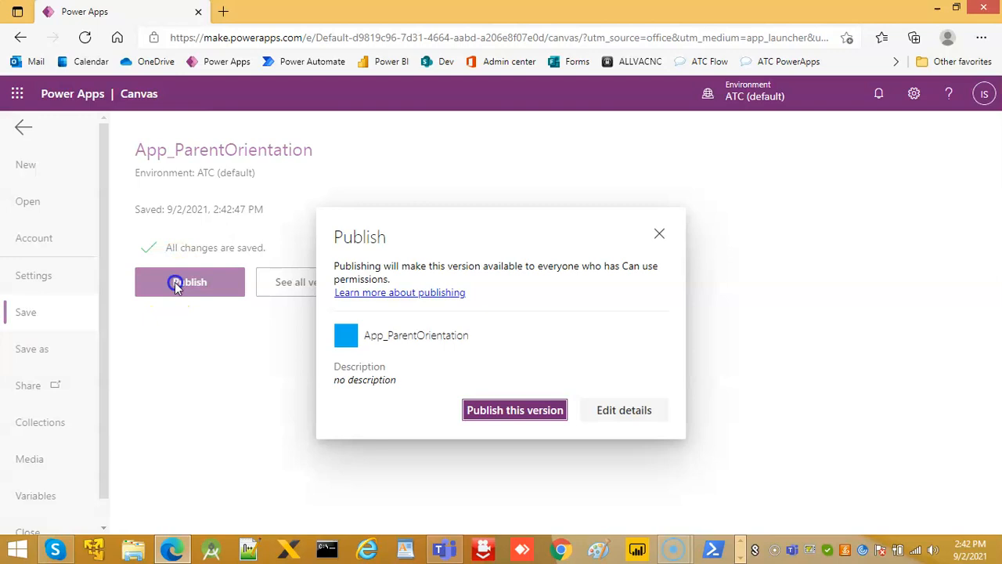
pyautogui.click(514, 411)
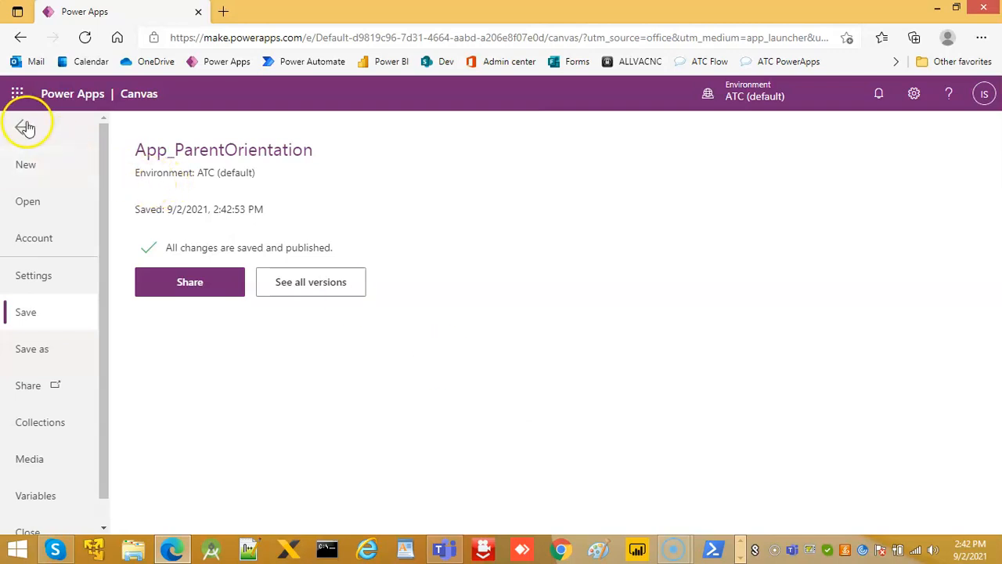
pyautogui.click(28, 126)
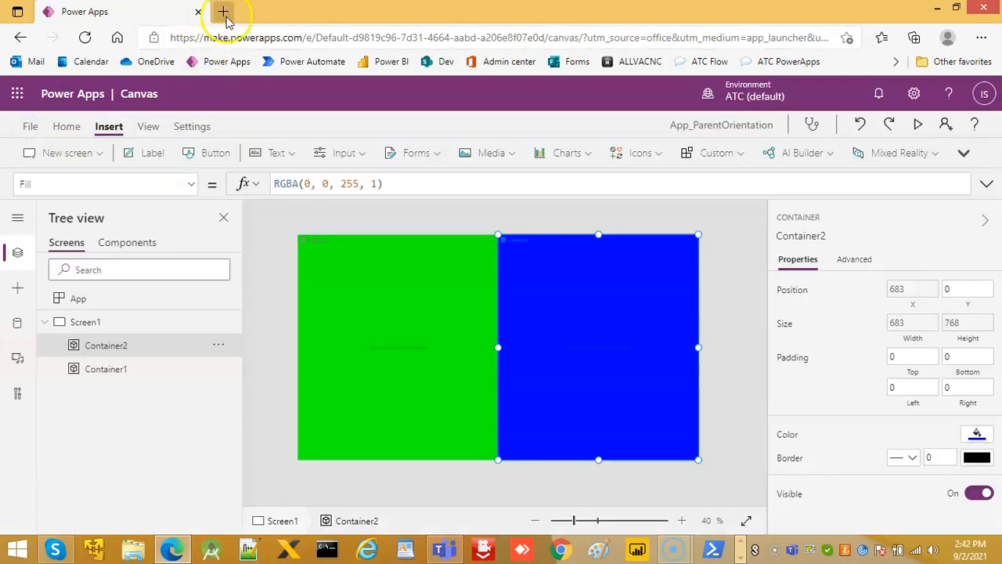
# - In a new browser tab, go to the Power Apps home page and show the Apps list
pyautogui.click(222, 11)
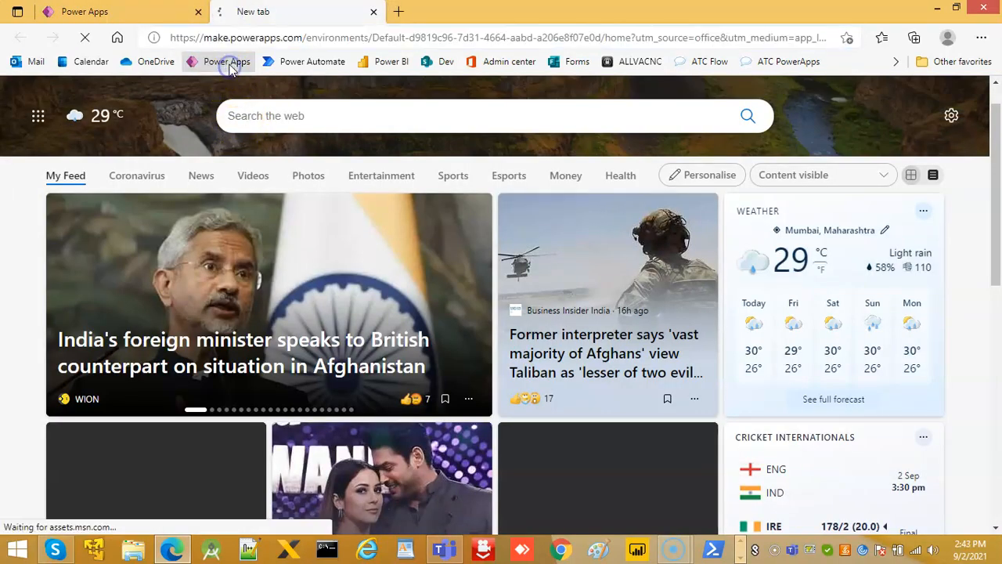
pyautogui.click(226, 62)
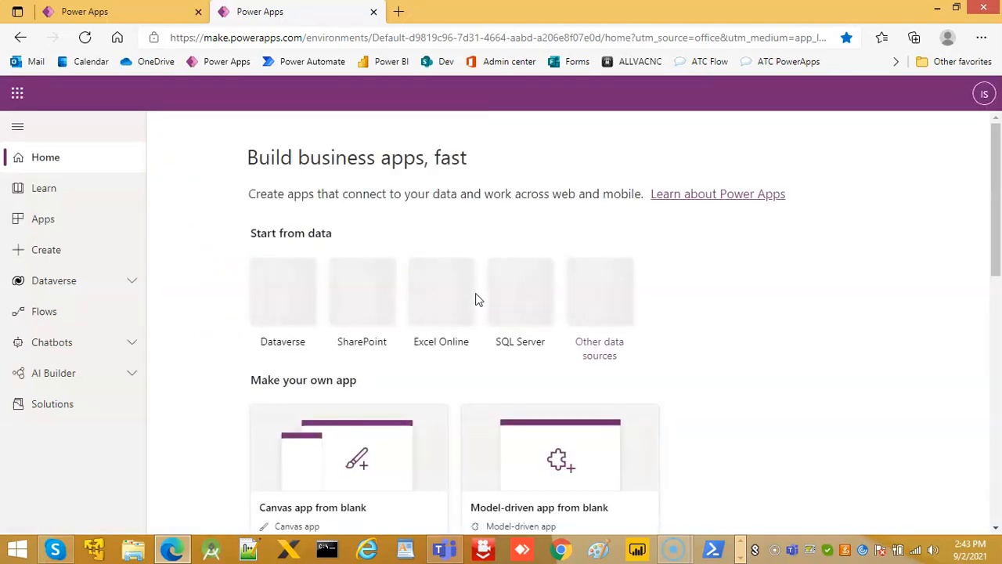
pyautogui.click(43, 219)
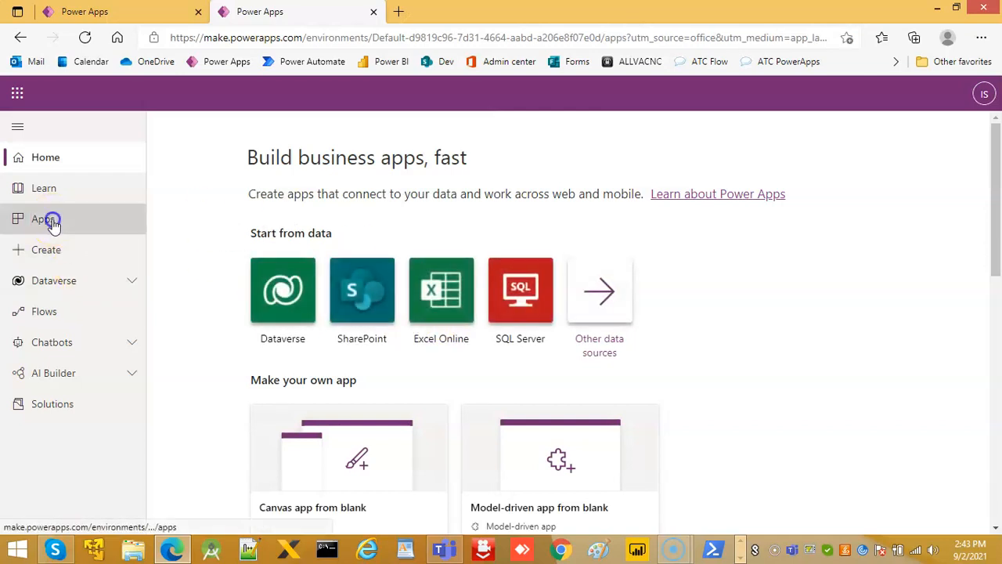
pyautogui.click(44, 220)
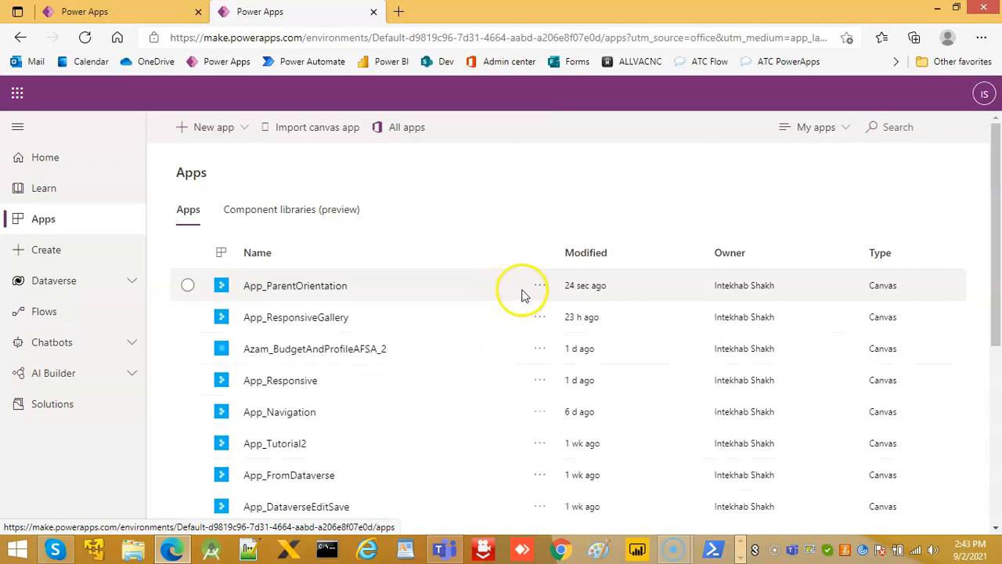
# - Play App_ParentOrientation in its own tab and inspect it with browser developer tools
pyautogui.click(539, 286)
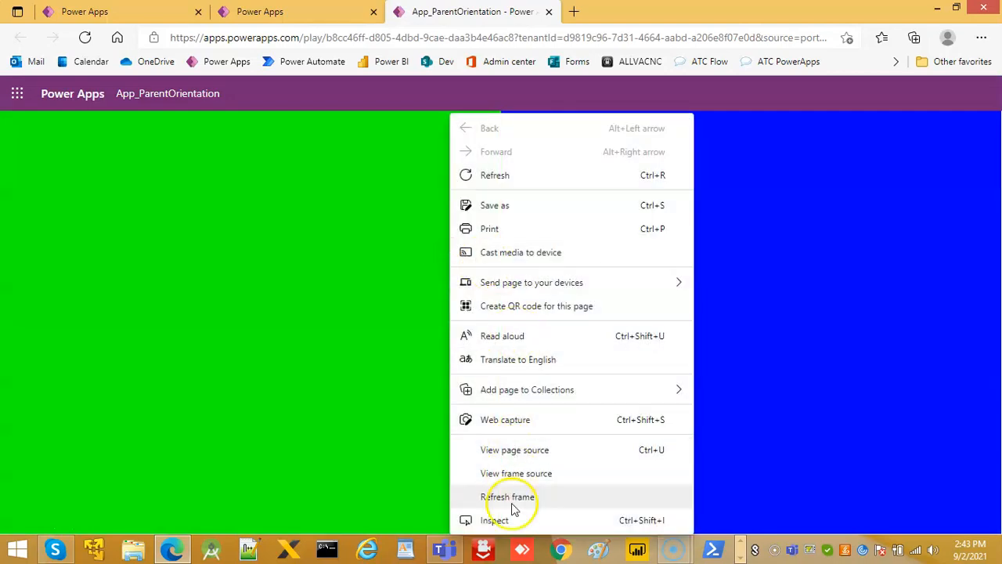
pyautogui.click(495, 520)
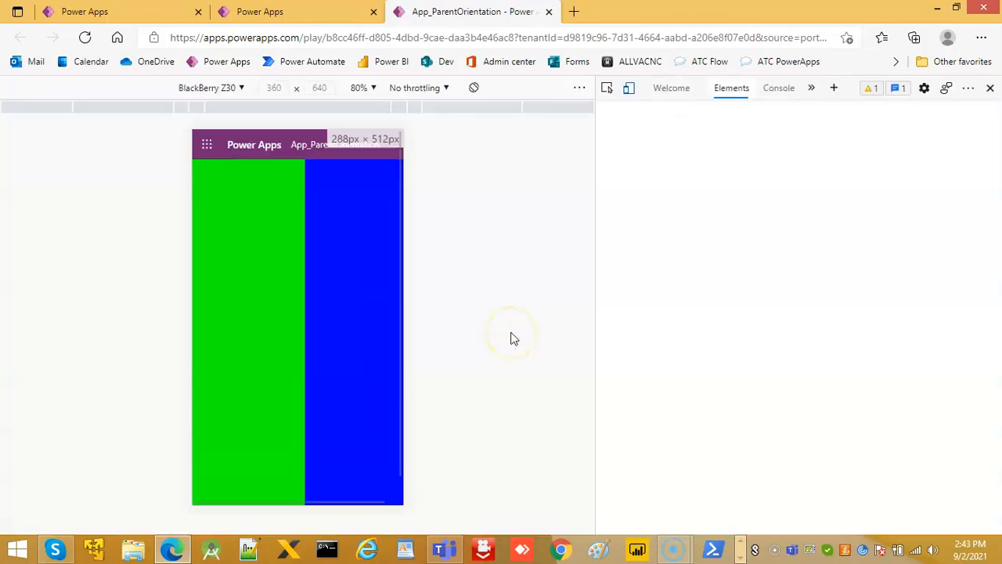
# - Preview the running app on emulated iPad Mini, then back on BlackBerry Z30
pyautogui.click(206, 88)
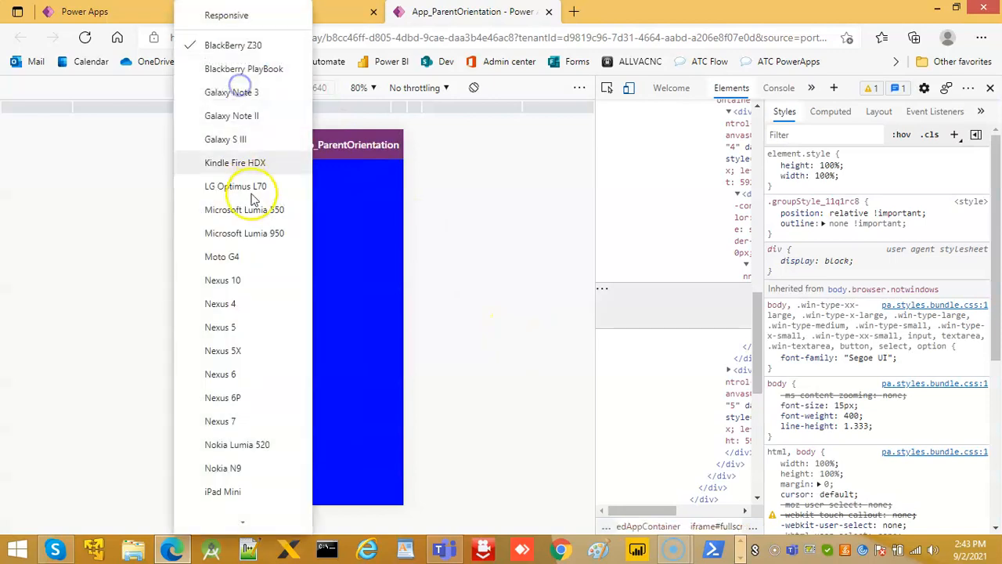
pyautogui.click(232, 44)
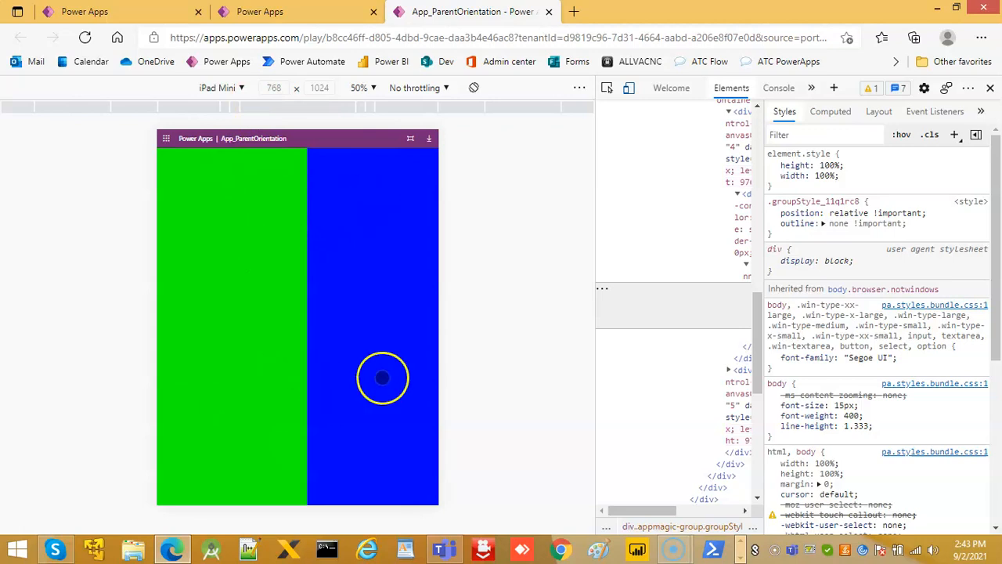
pyautogui.click(219, 87)
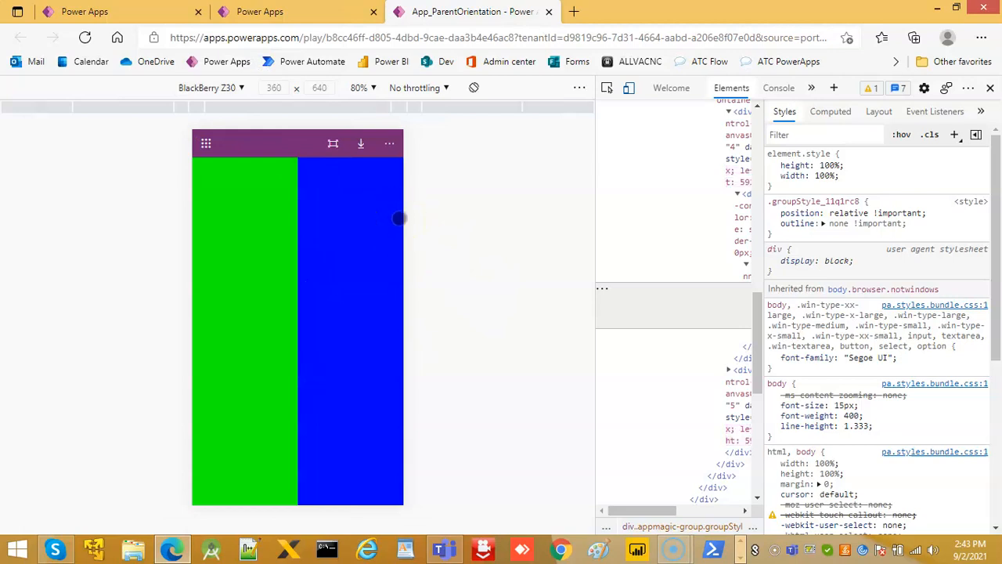
pyautogui.moveTo(989, 85)
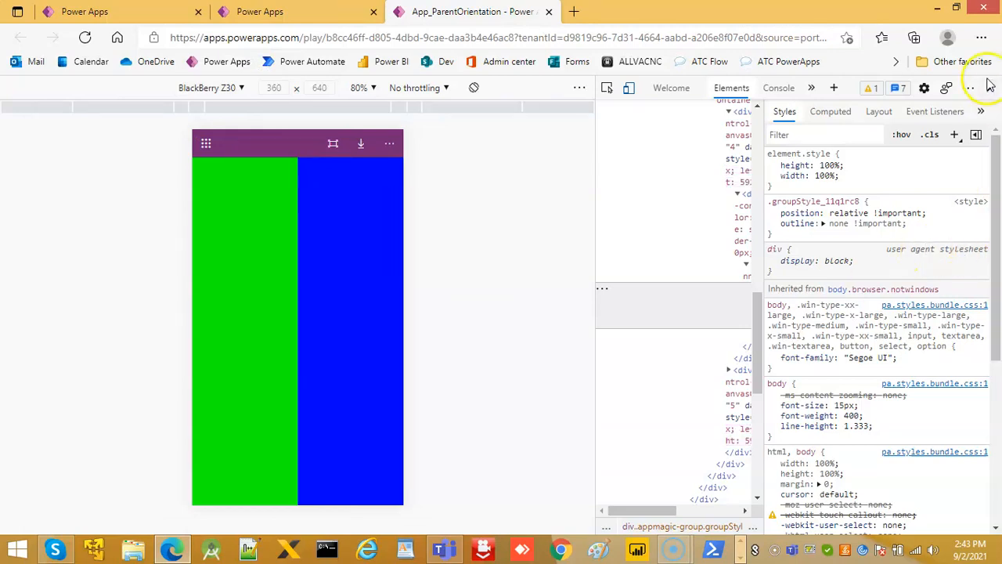
pyautogui.moveTo(993, 89)
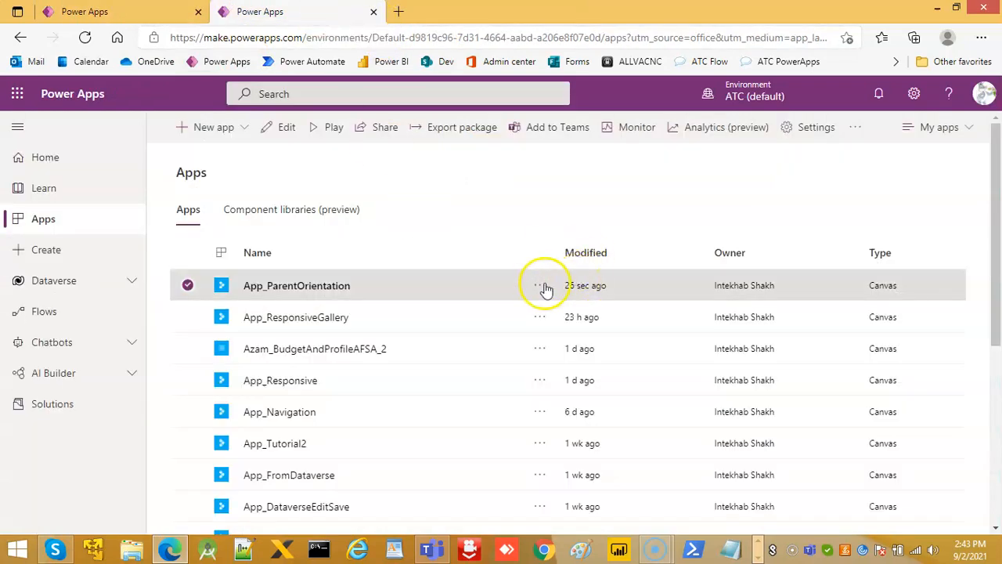
# - Play App_ParentOrientation again and reopen DevTools (F12) in BlackBerry Z30 device mode
pyautogui.click(296, 285)
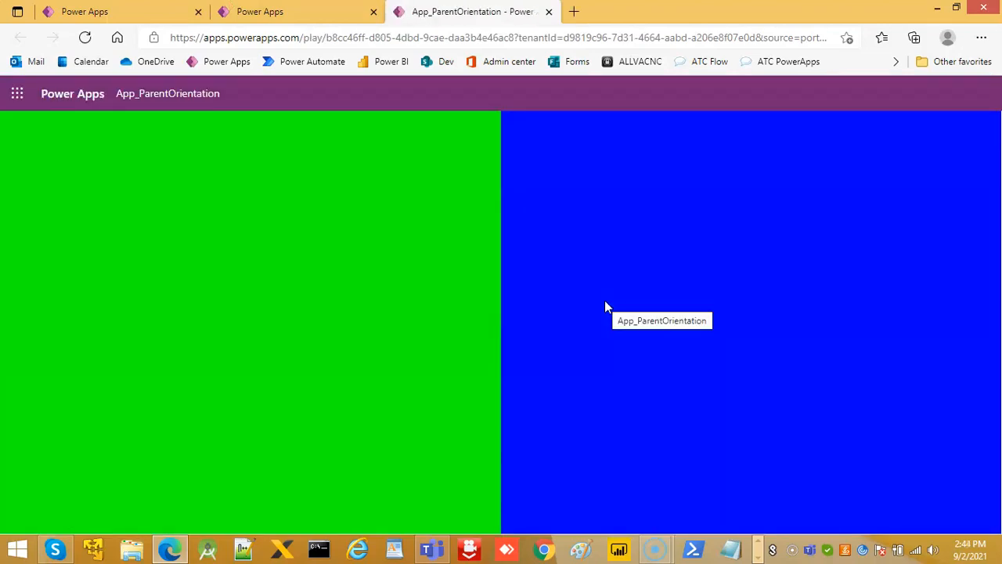
pyautogui.moveTo(744, 526)
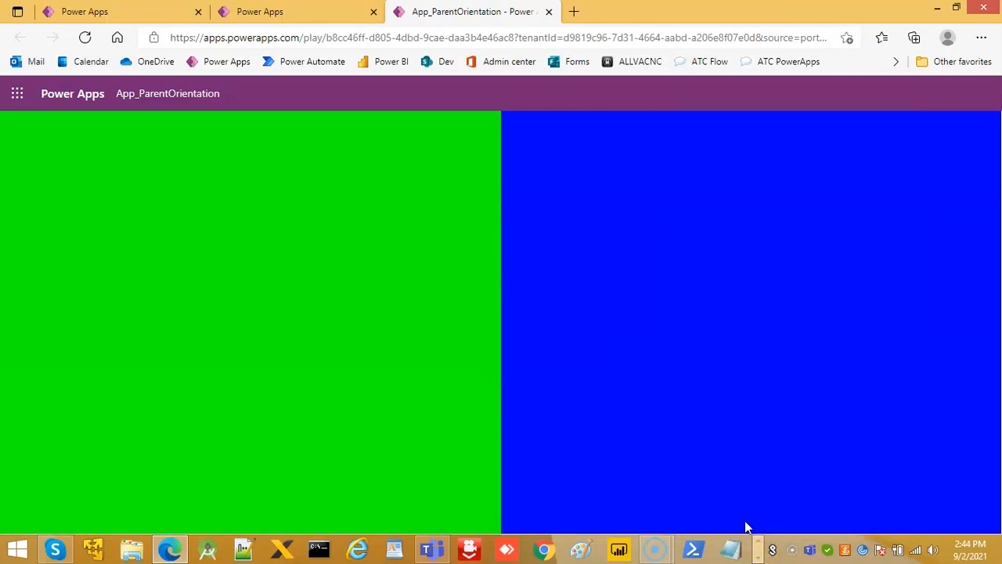
pyautogui.press('F12')
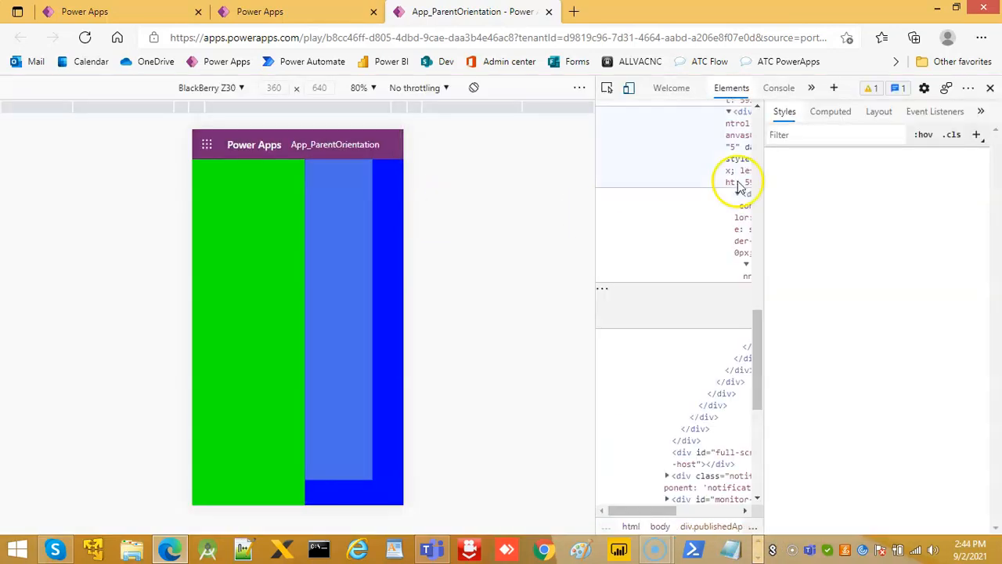
# - Begin a custom emulated device named ResponsiveVertical in DevTools Settings > Devices
pyautogui.click(206, 88)
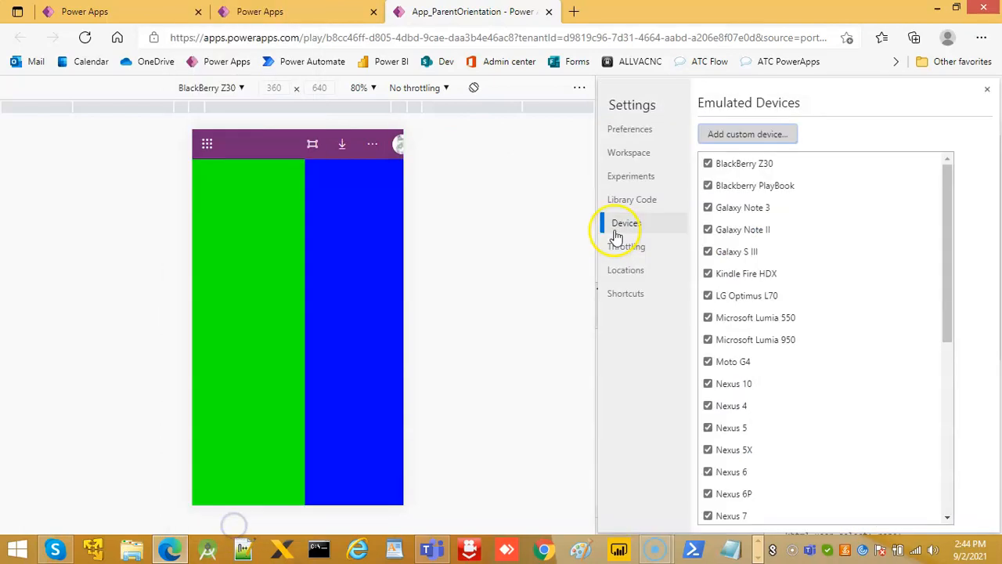
pyautogui.click(746, 135)
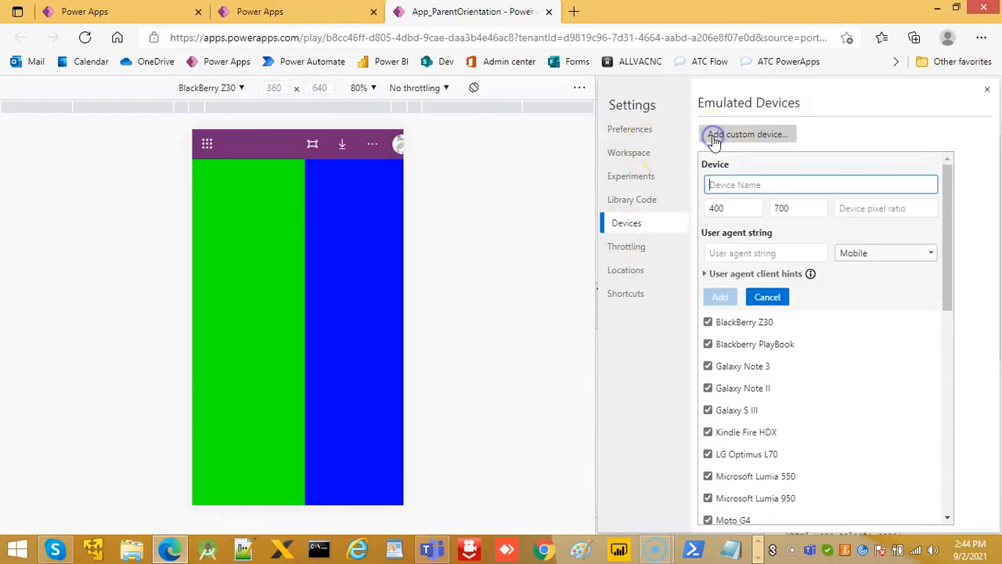
pyautogui.moveTo(771, 153)
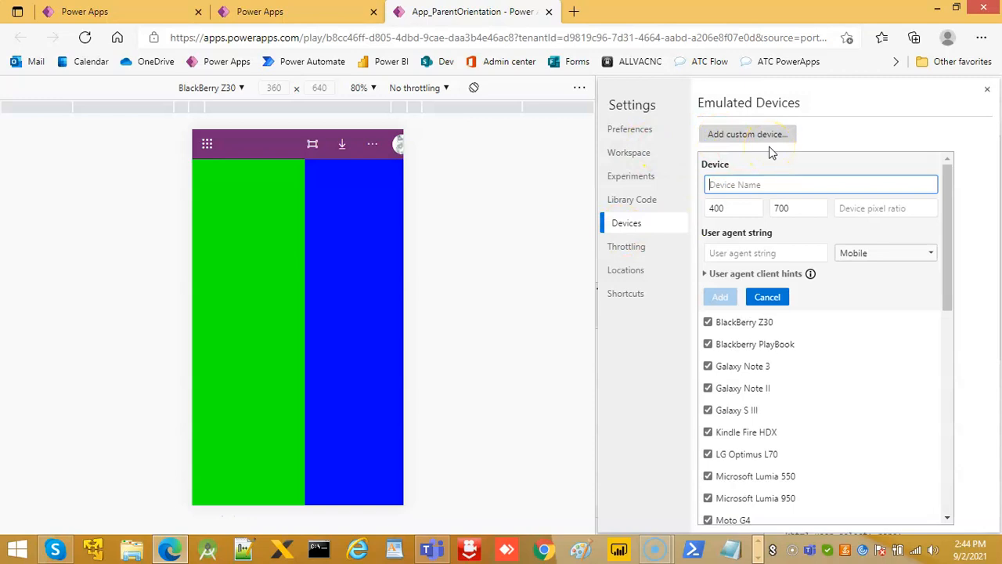
pyautogui.write('ResponsiveVe')
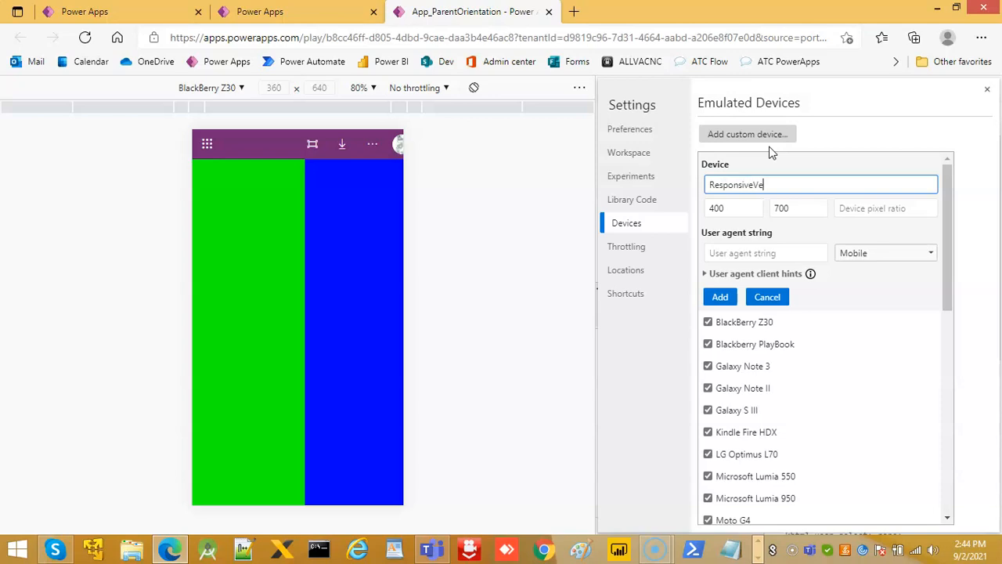
pyautogui.write('rtical')
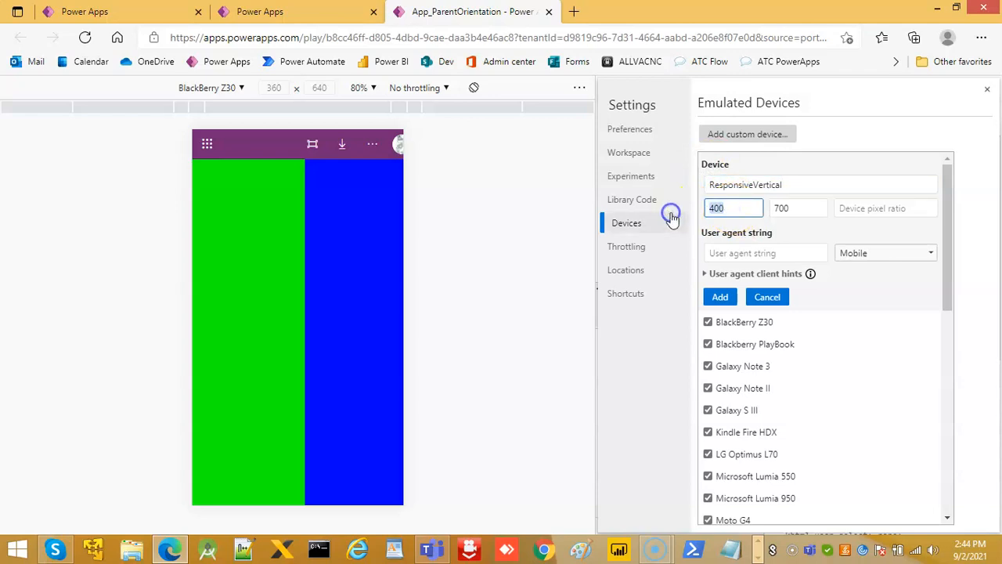
# - Change its height to 800, then leave Settings without adding the device
pyautogui.click(799, 207)
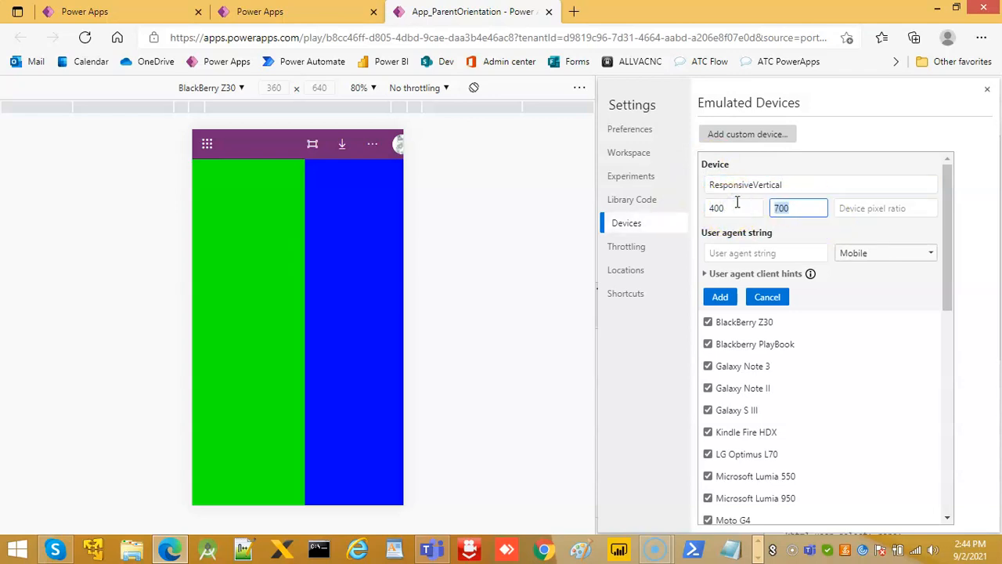
pyautogui.write('800')
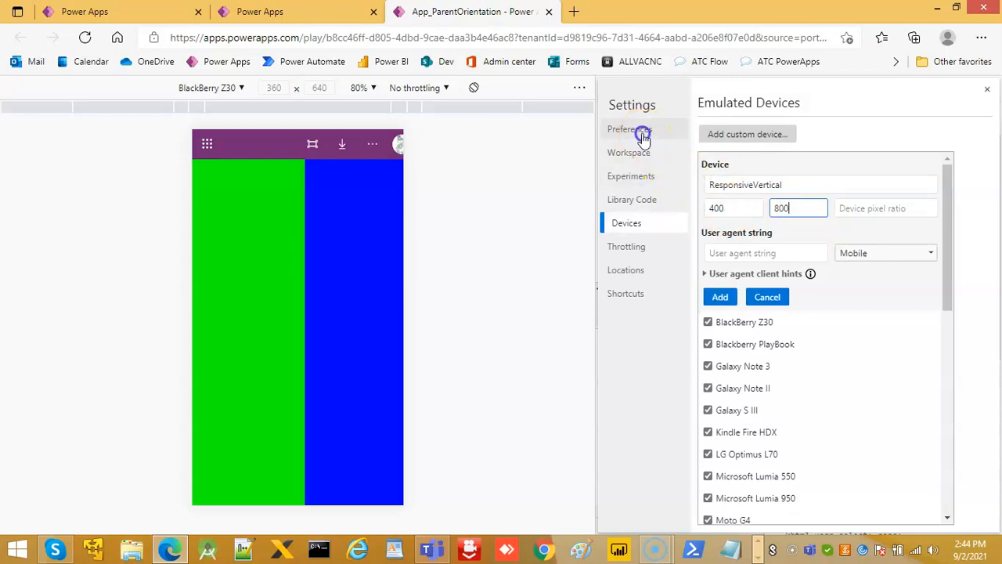
pyautogui.click(630, 128)
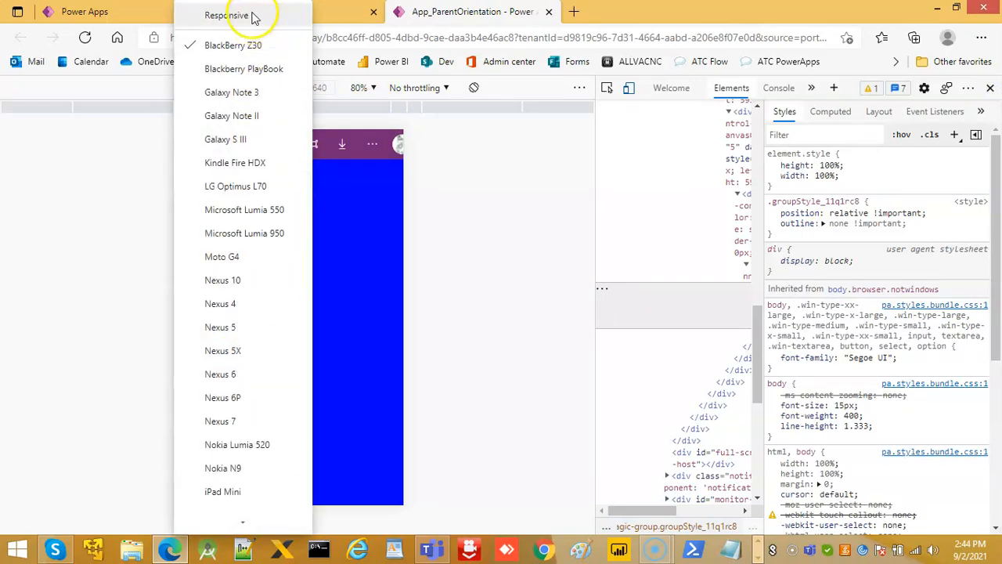
# - Start another custom device entry named Respo... and select its height value
pyautogui.scroll(-3)
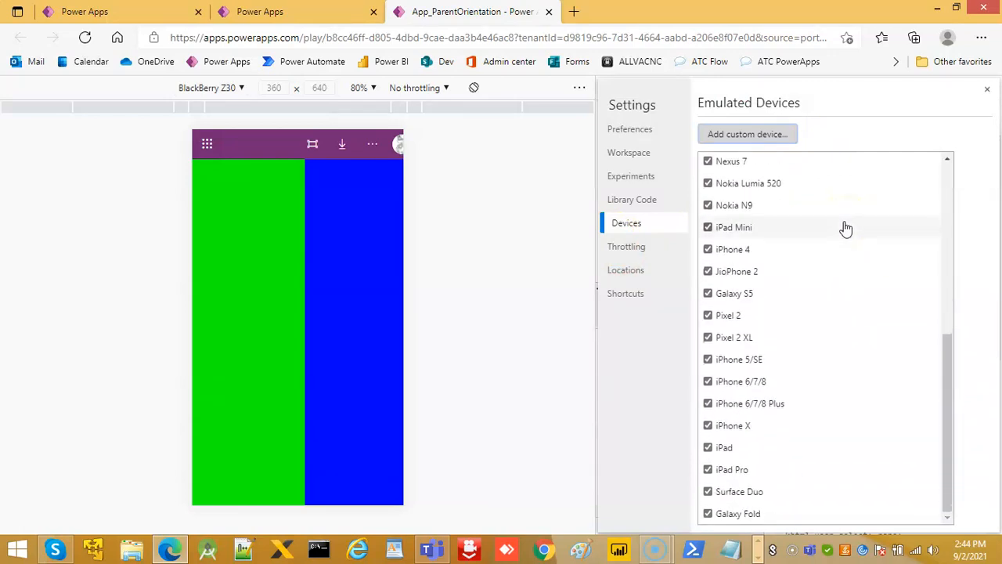
pyautogui.click(748, 135)
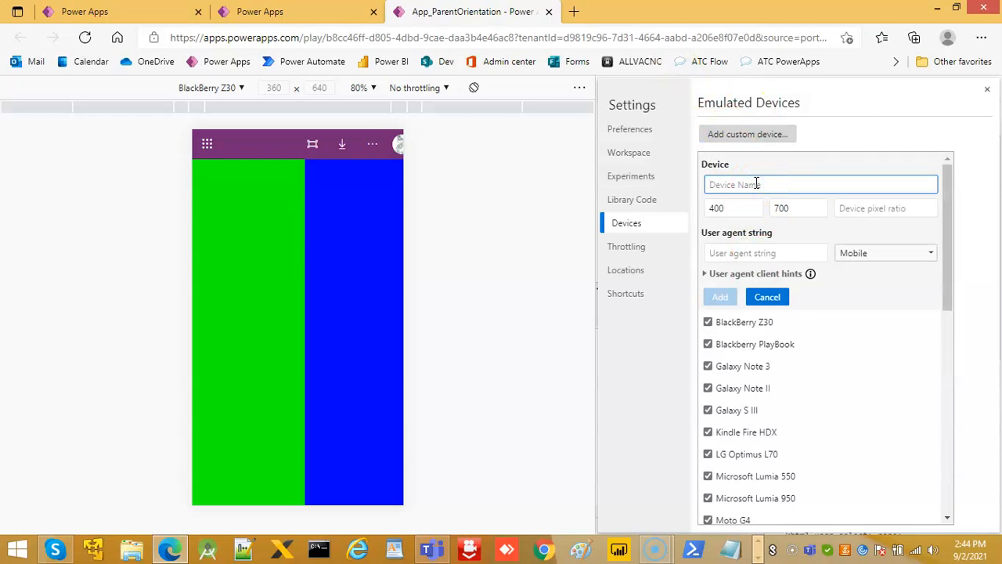
pyautogui.write('ResponsiveVertical')
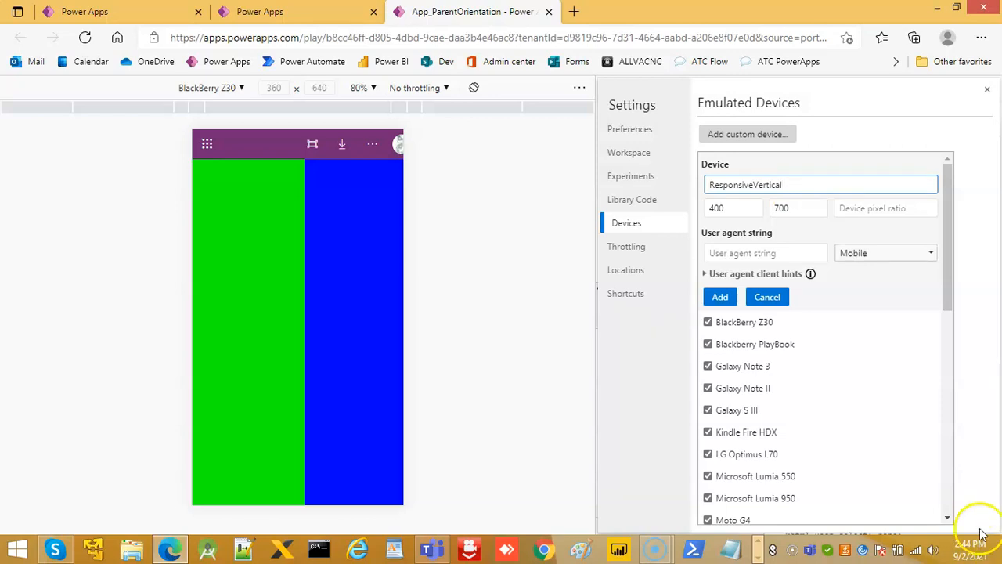
pyautogui.click(799, 207)
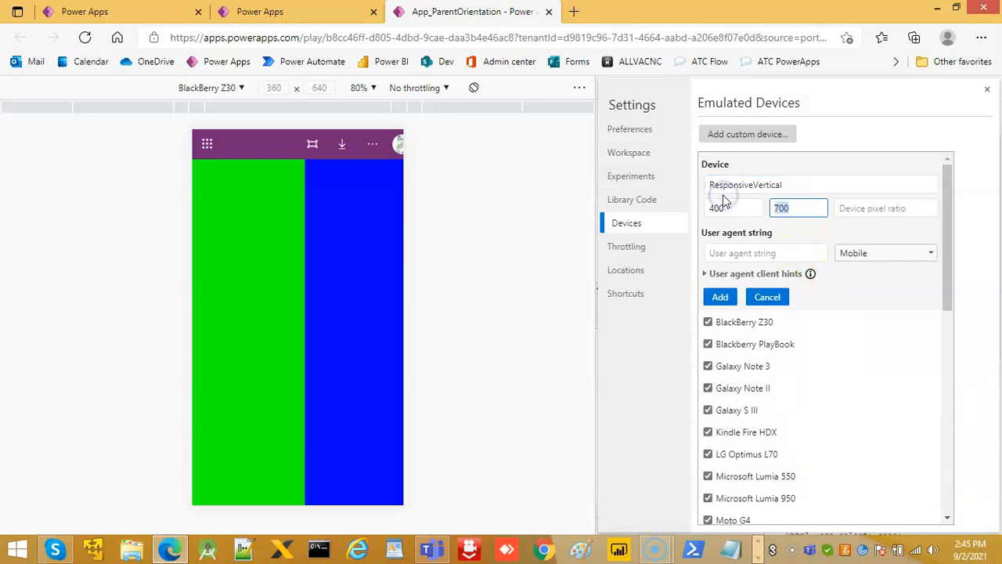
# - Wander between Preferences, Workspace and Devices settings pages, returning to Devices
pyautogui.click(630, 129)
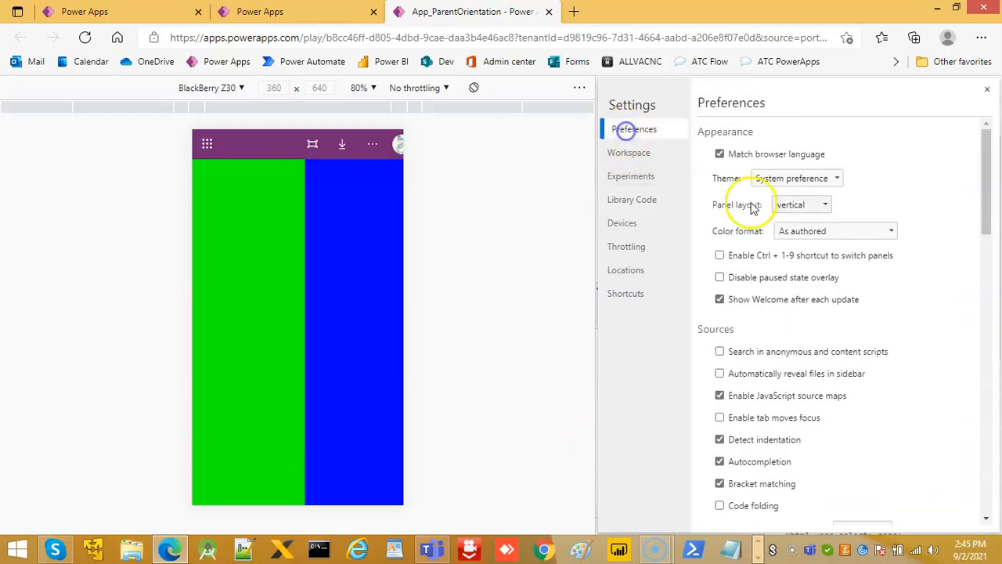
pyautogui.click(633, 154)
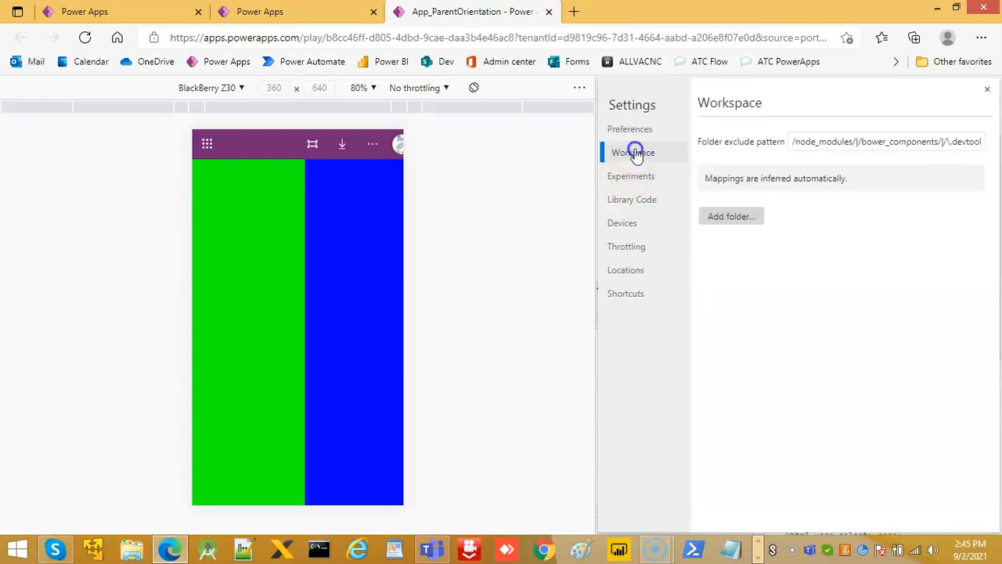
pyautogui.click(623, 222)
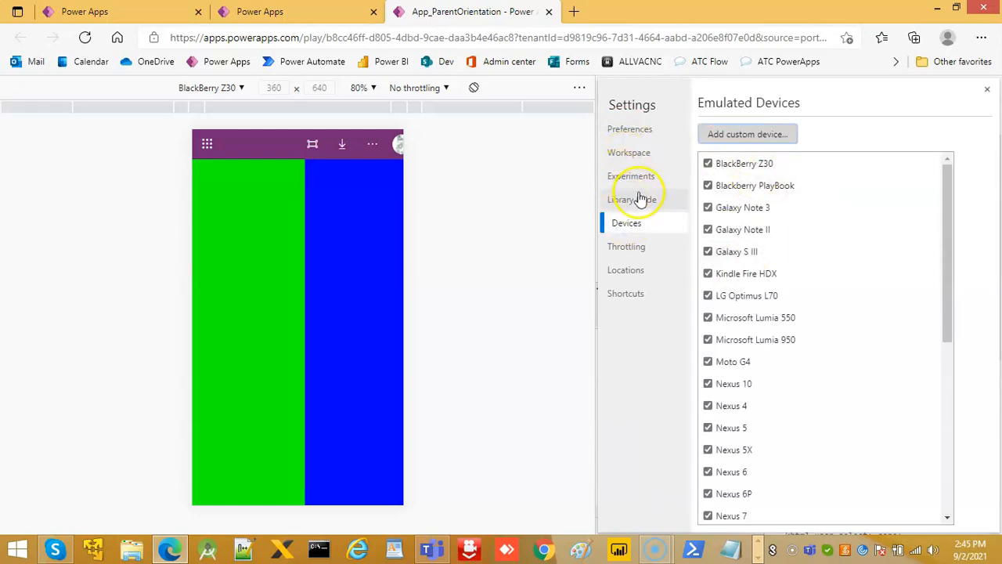
pyautogui.click(633, 152)
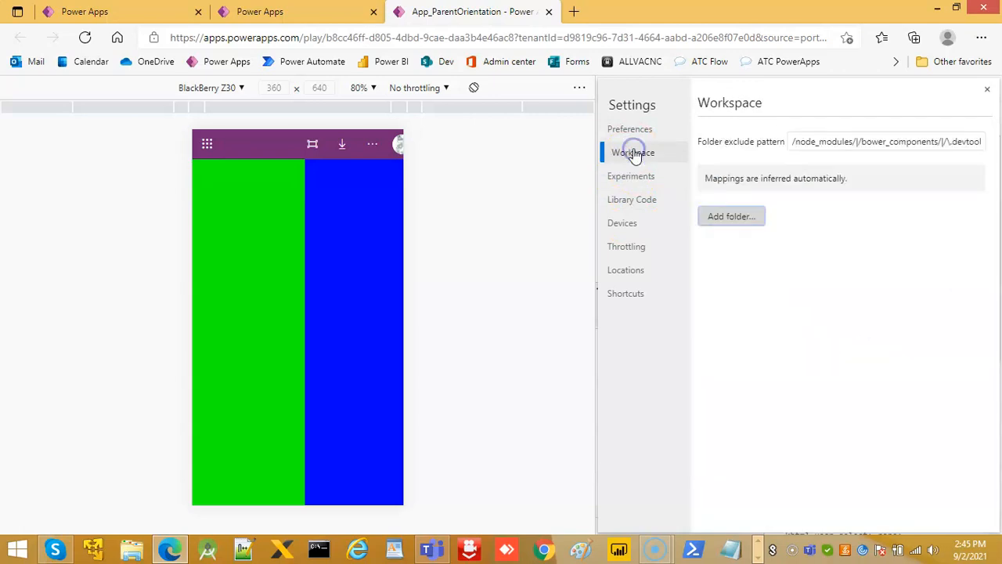
pyautogui.click(635, 128)
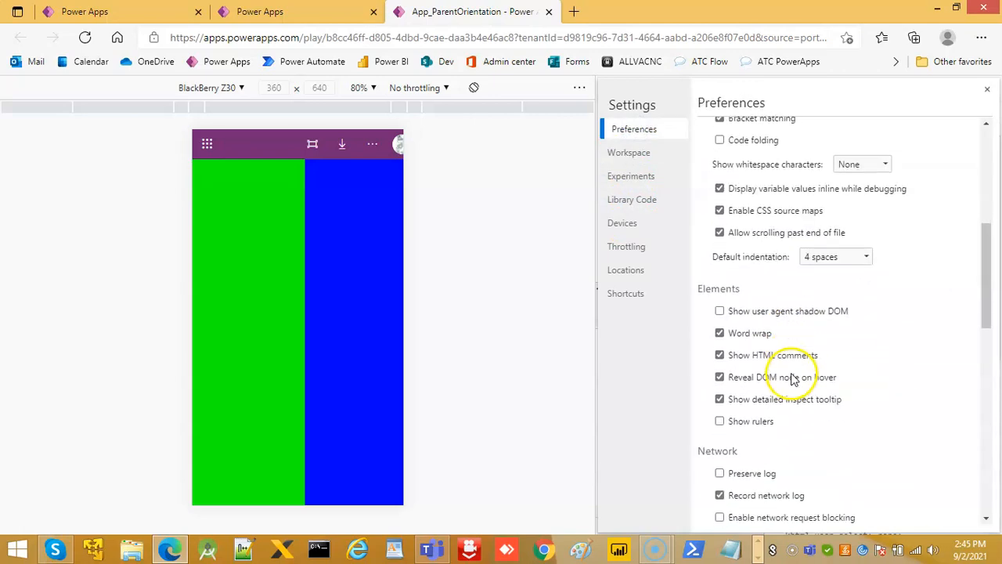
pyautogui.click(626, 222)
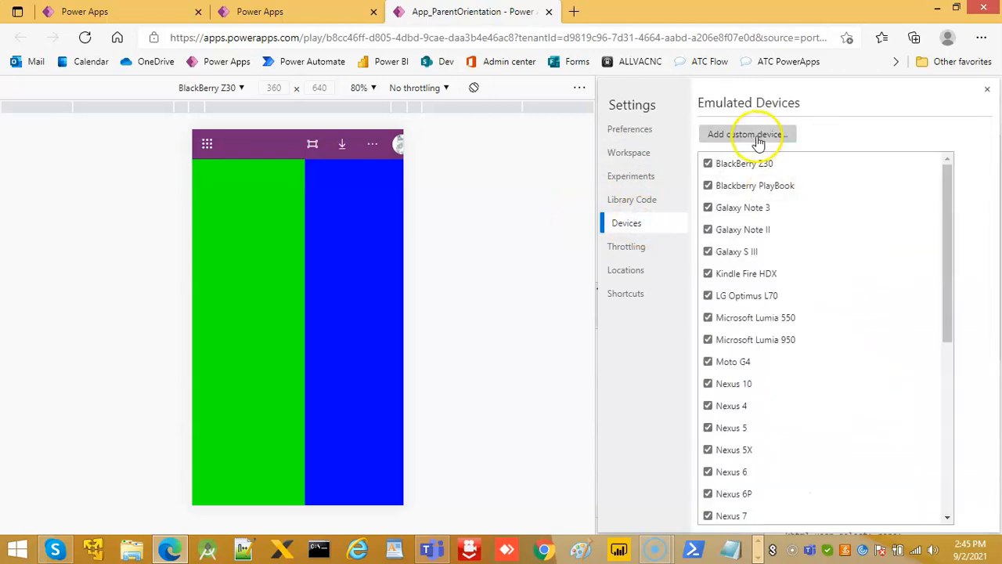
# - Fill a new custom device as ResponsiveVertical, 400 wide by 800 high
pyautogui.click(745, 135)
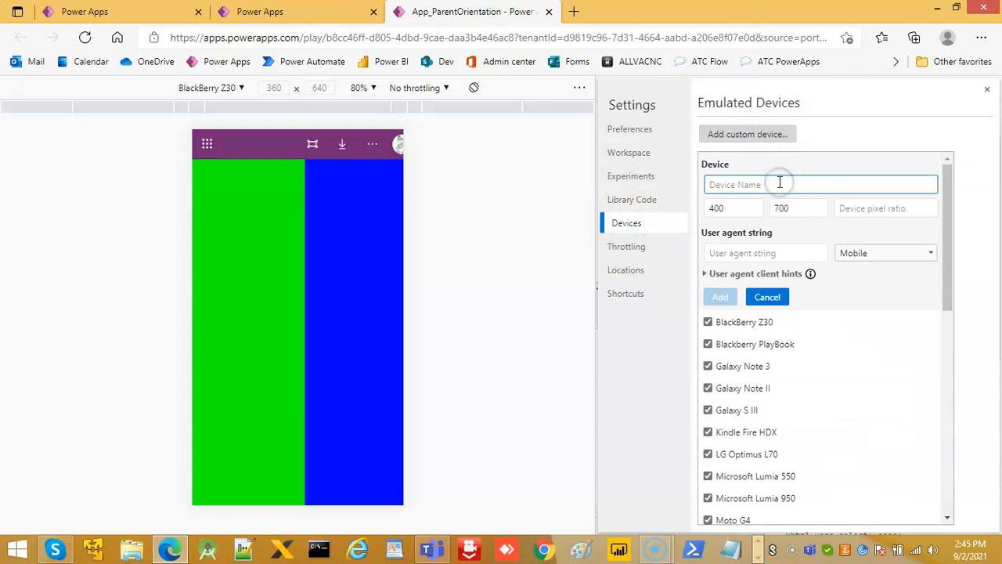
pyautogui.write('ResponsiveVertical')
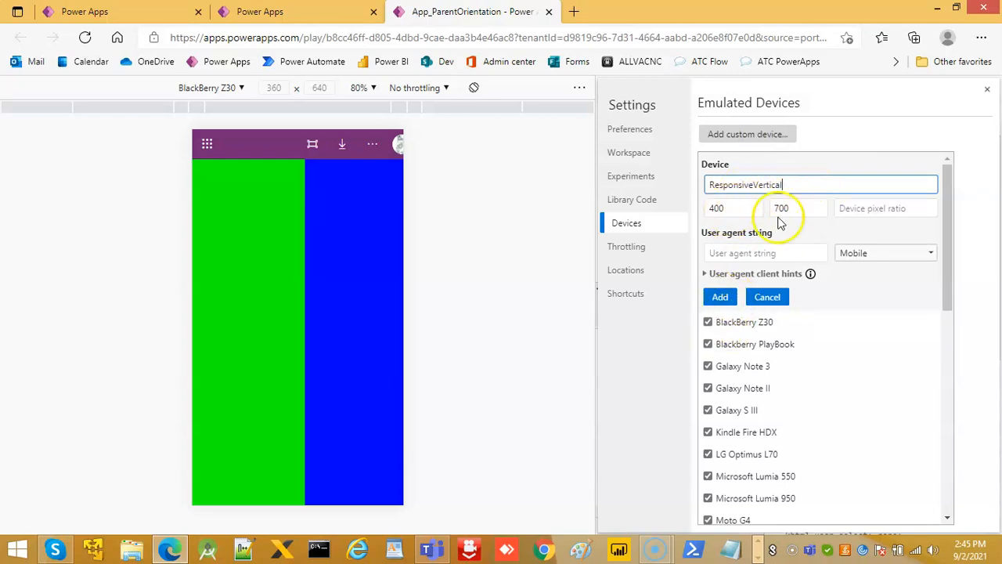
pyautogui.write('800')
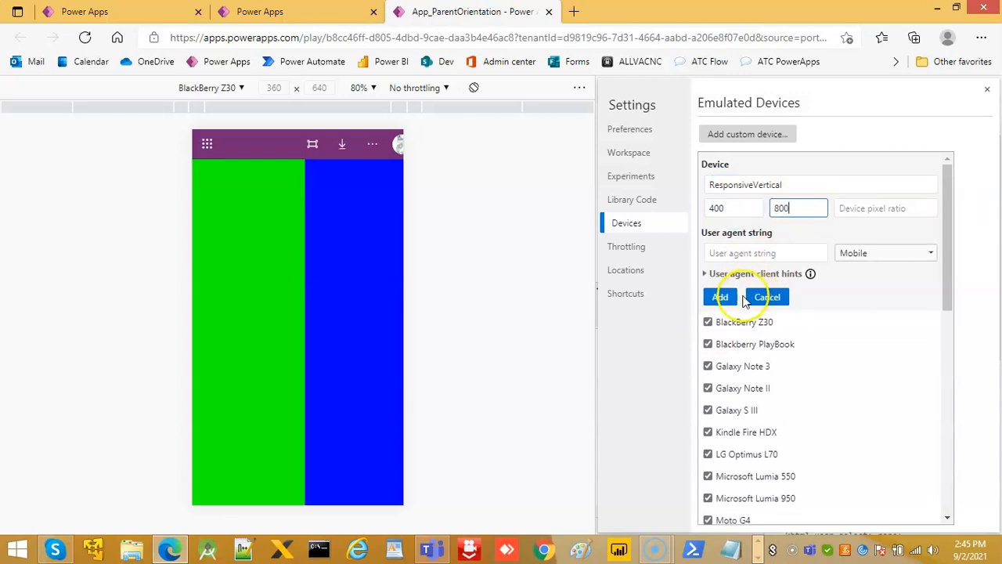
# - Add ResponsiveVertical, emulate it, and return to DevTools Settings
pyautogui.click(719, 298)
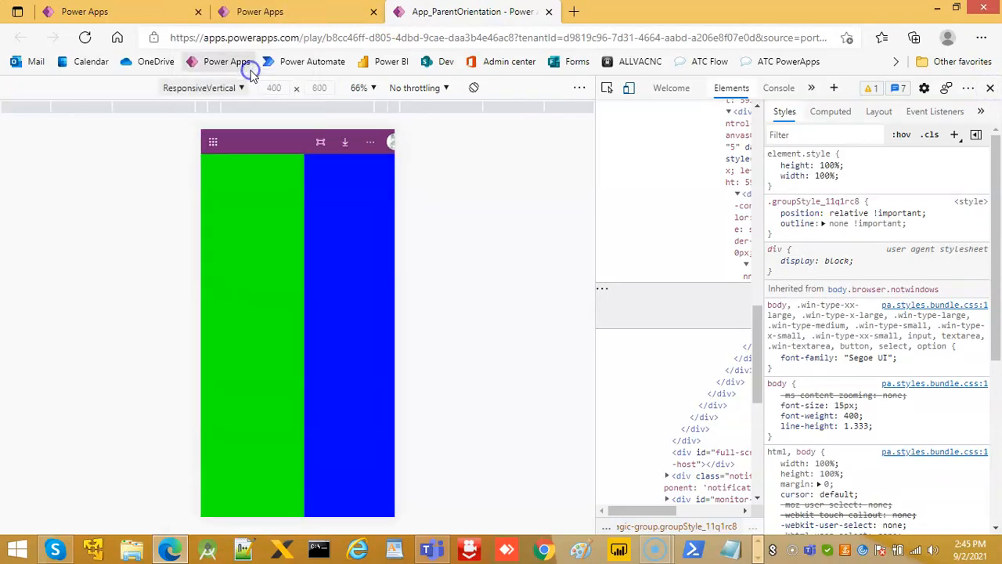
pyautogui.click(388, 268)
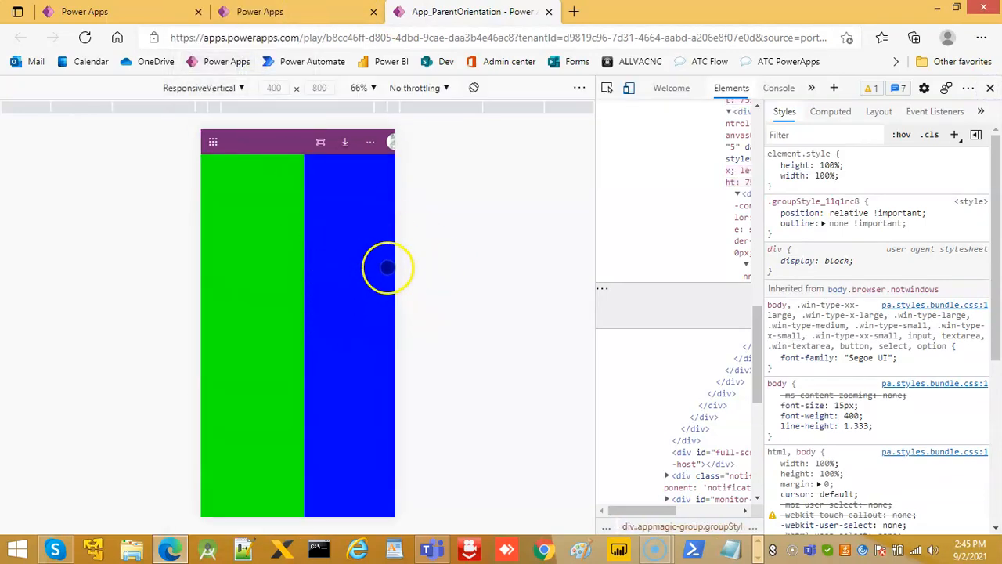
pyautogui.moveTo(876, 185)
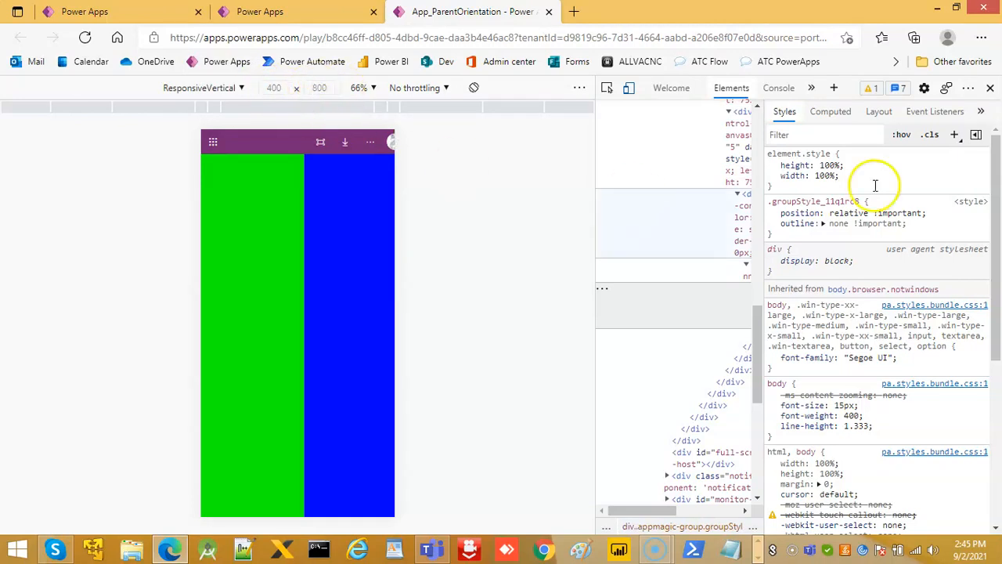
pyautogui.click(200, 87)
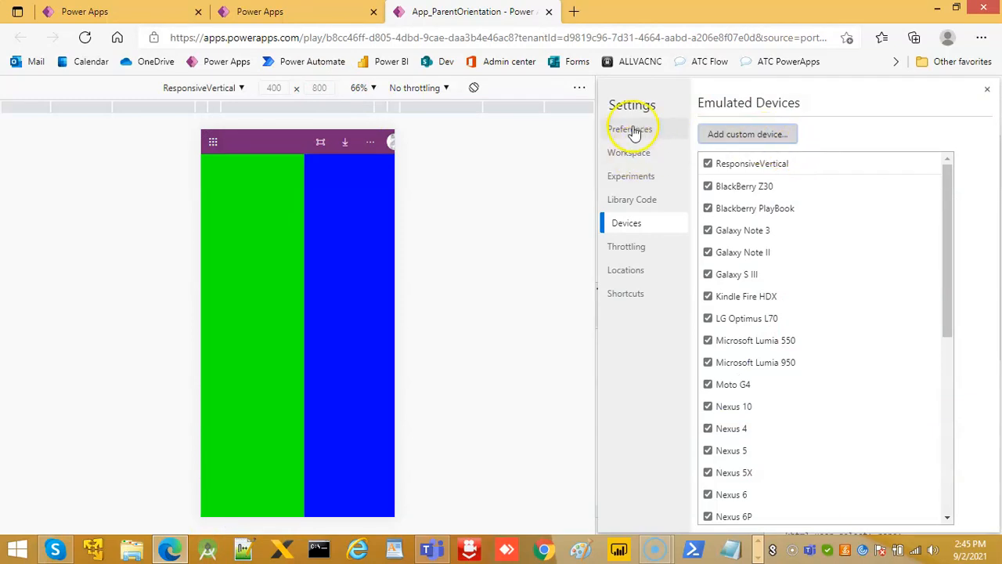
# - In Devices, start a second custom device named ResponsiveHorizontal, 800 wide
pyautogui.click(630, 128)
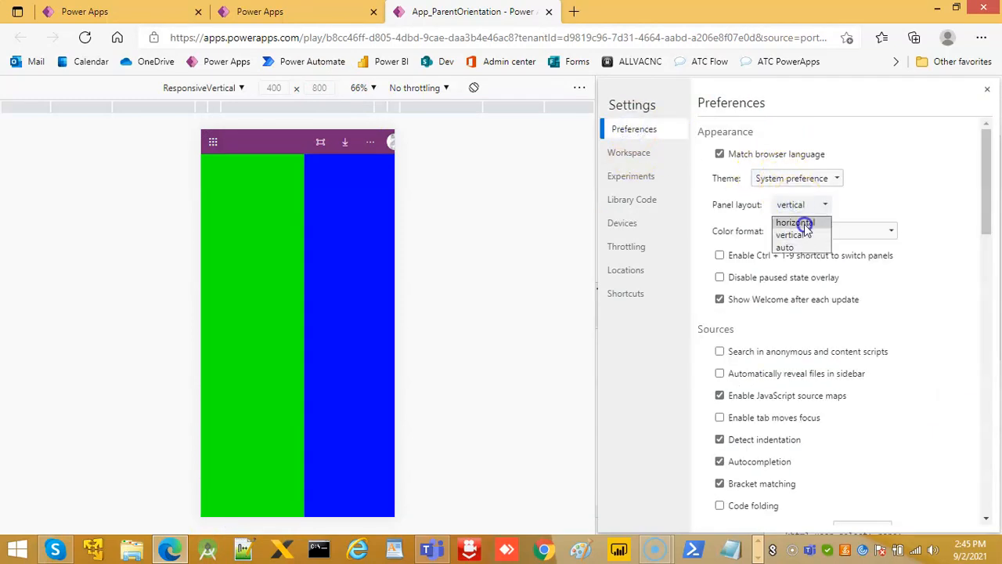
pyautogui.click(622, 222)
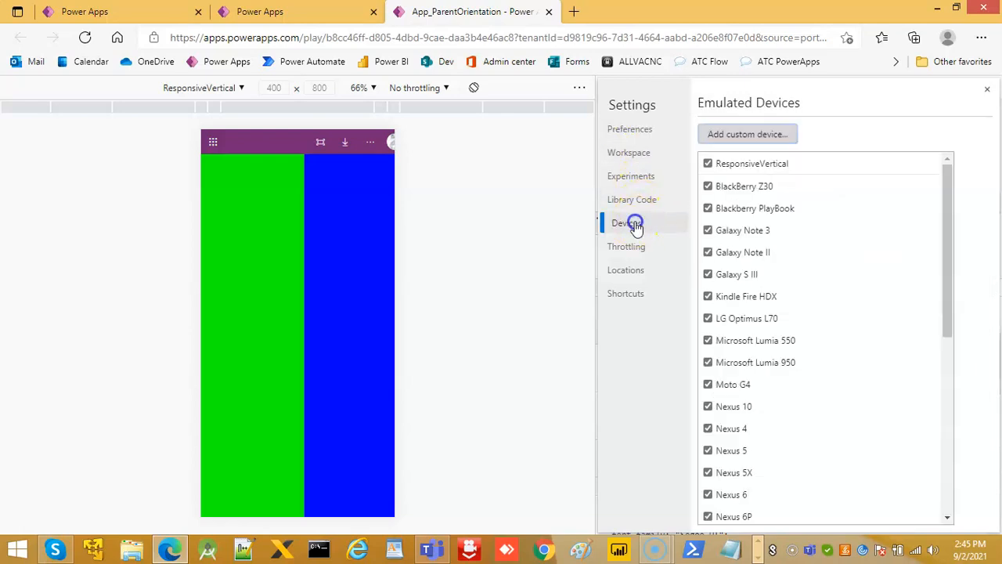
pyautogui.click(747, 135)
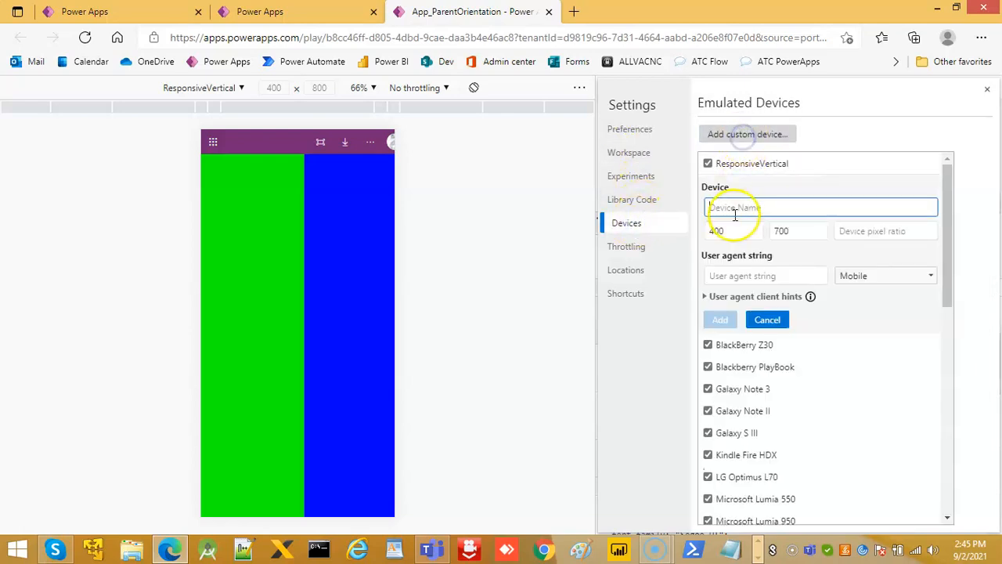
pyautogui.write('ResponsiveHorizontal')
pyautogui.click(799, 230)
pyautogui.write('40')
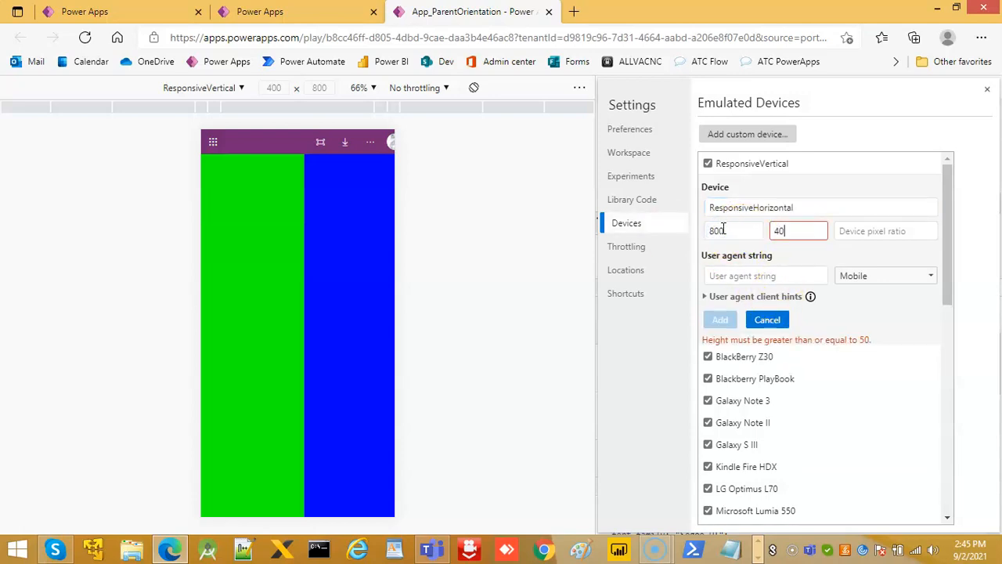
# - Add ResponsiveHorizontal, then switch emulation to the ResponsiveVertical device
pyautogui.click(719, 320)
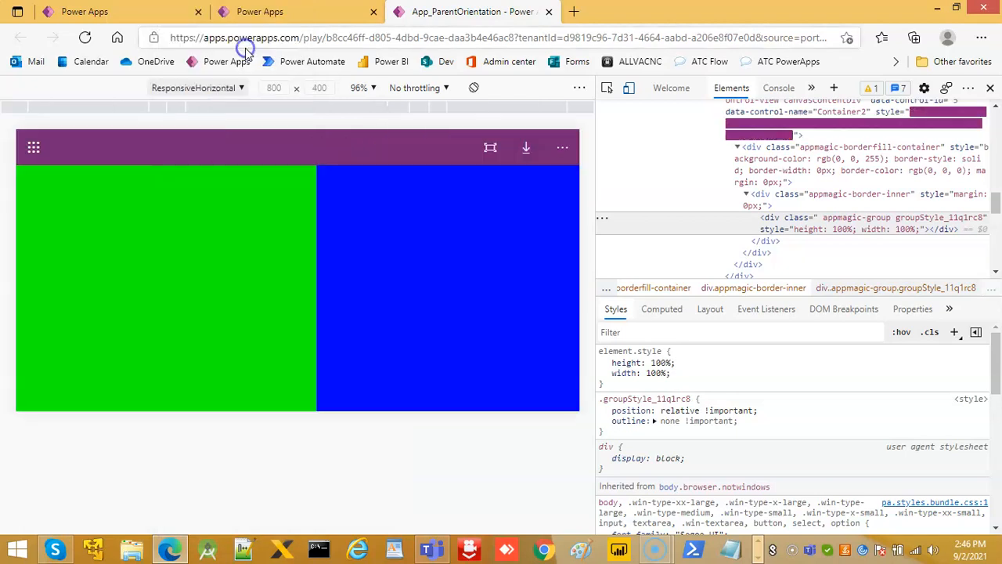
pyautogui.click(194, 88)
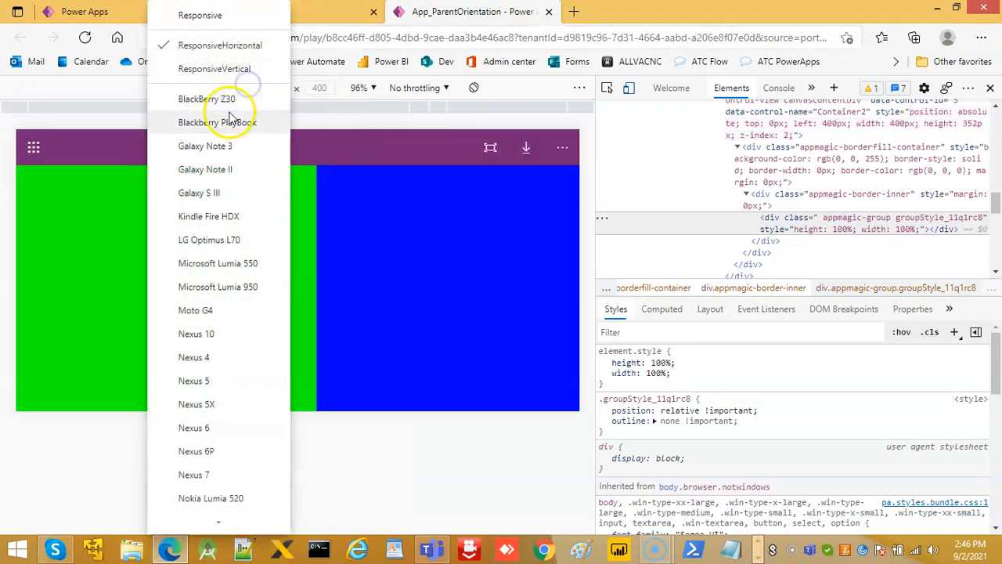
pyautogui.click(213, 68)
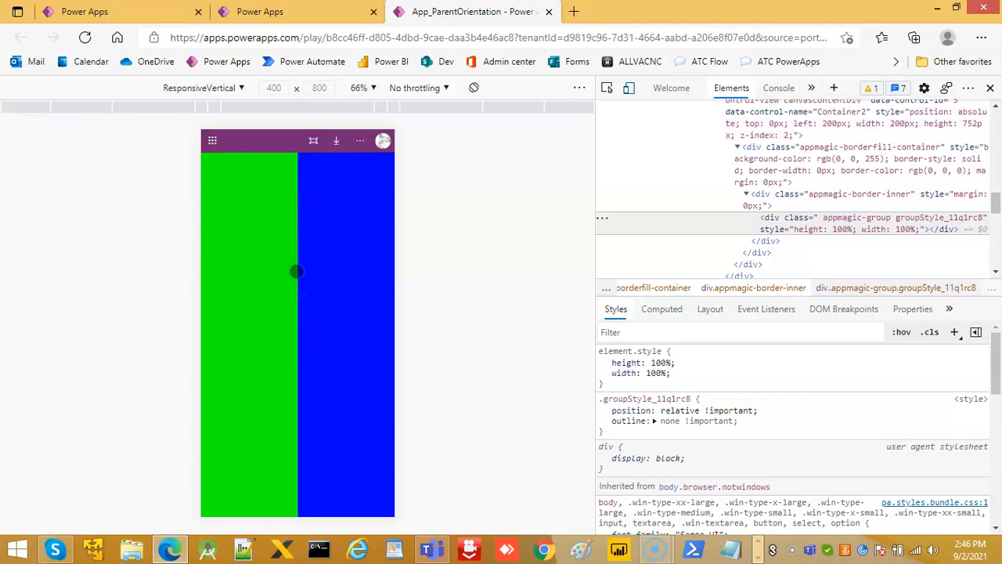
pyautogui.moveTo(473, 87)
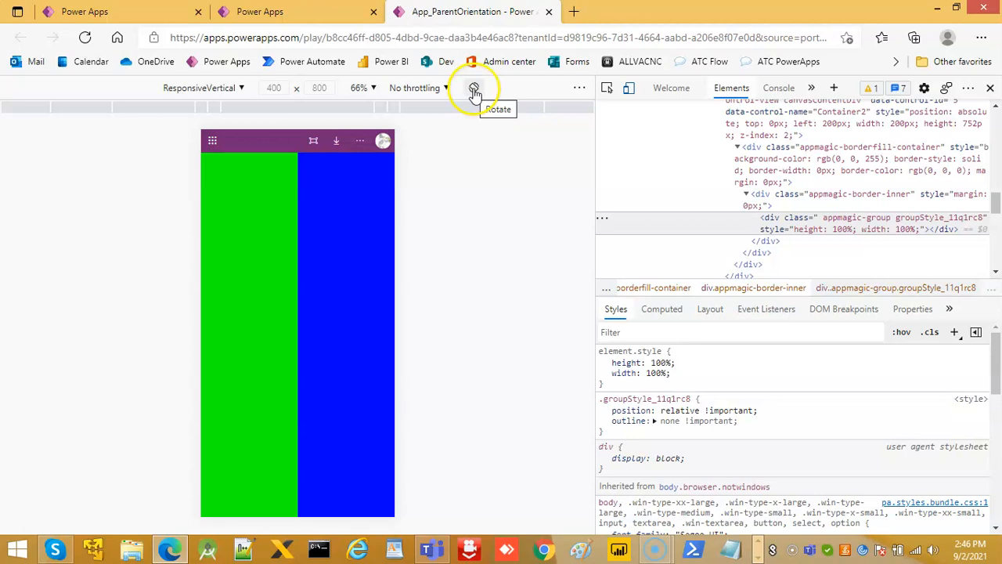
# - Rotate the emulated device to landscape and back to portrait
pyautogui.click(473, 88)
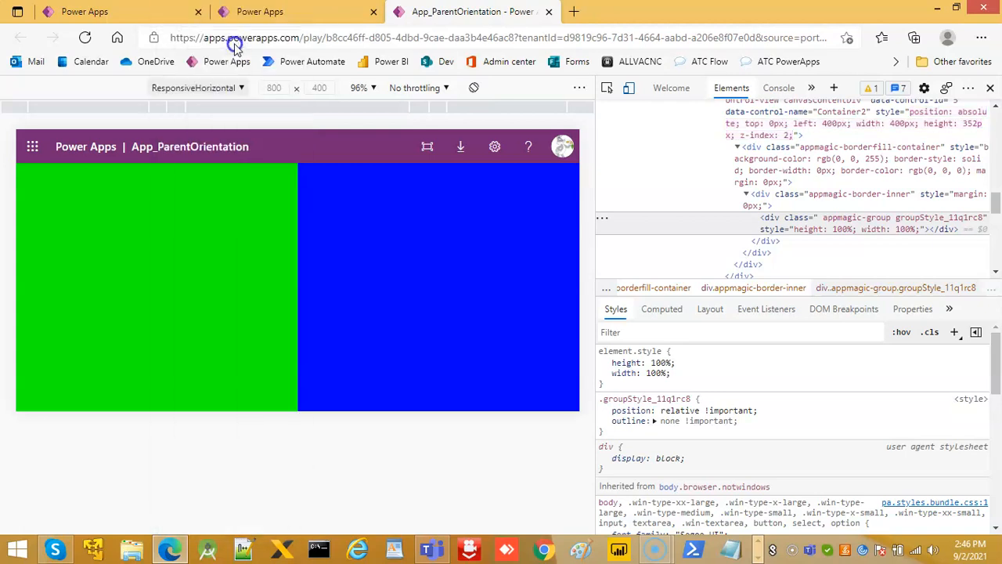
pyautogui.click(473, 88)
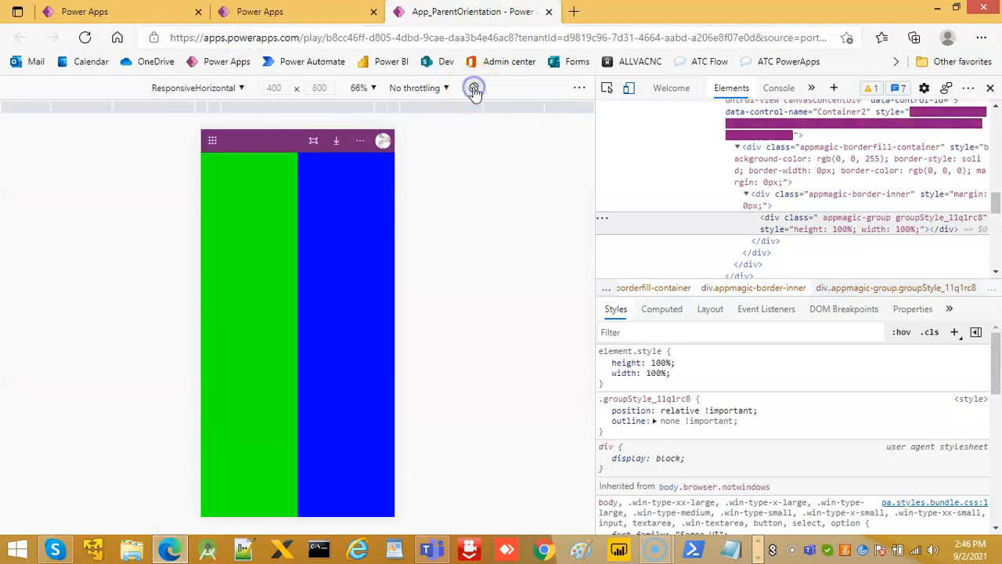